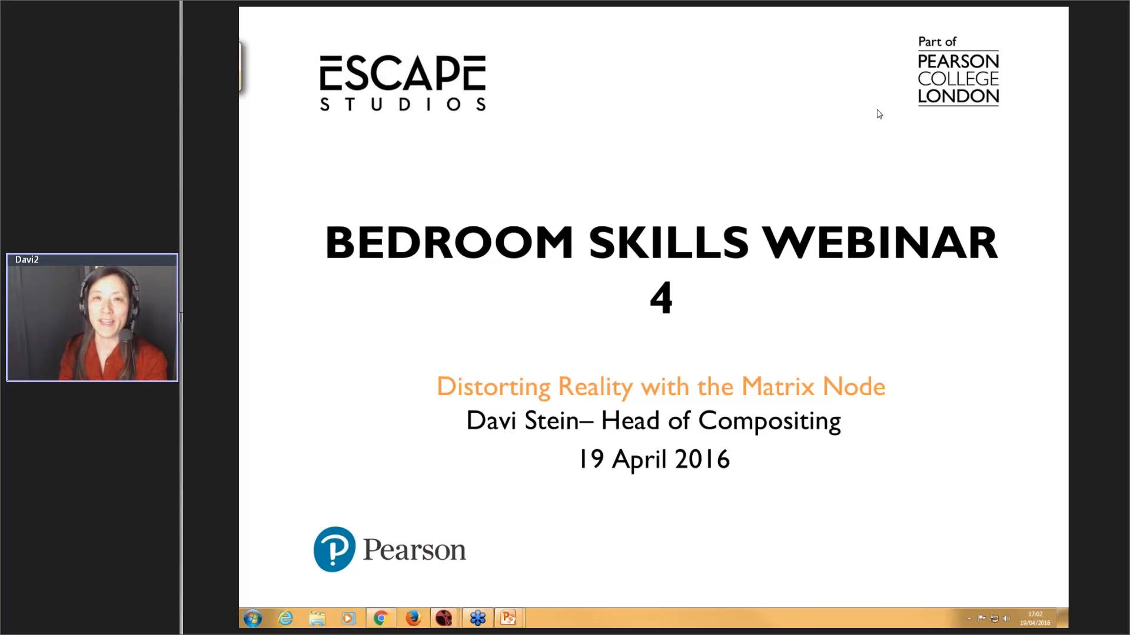
pyautogui.moveTo(894, 142)
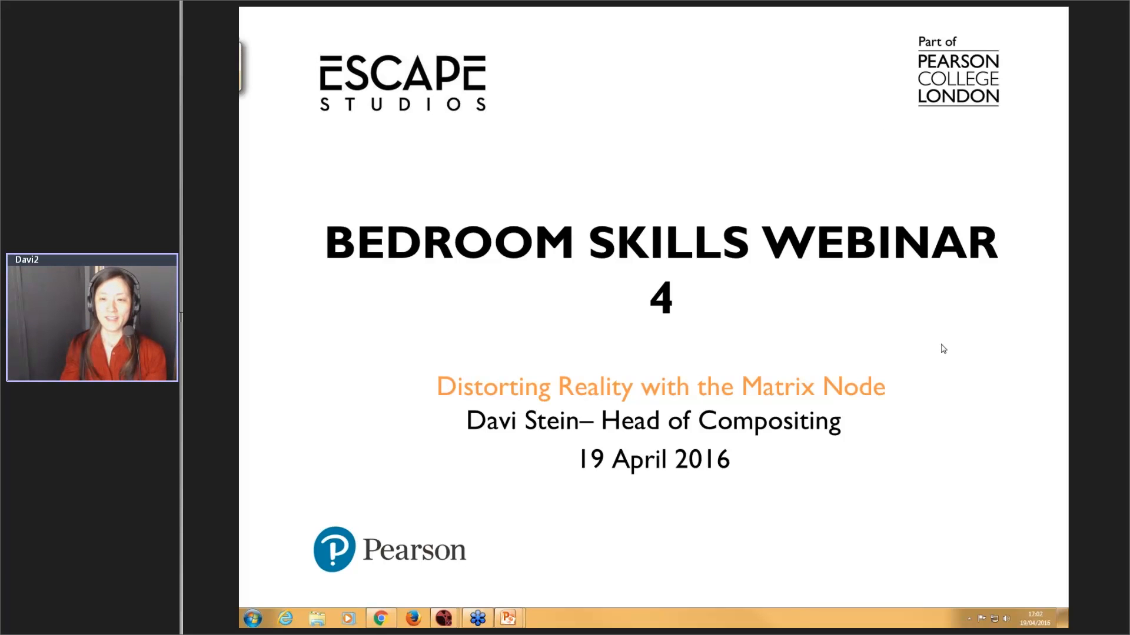
pyautogui.moveTo(917, 67)
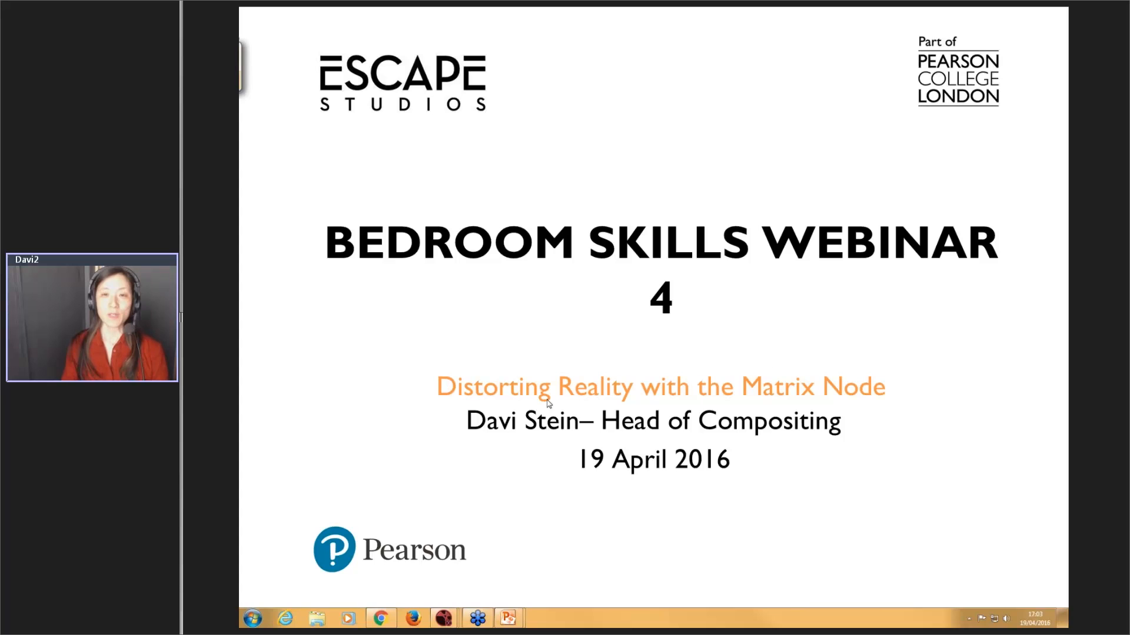
pyautogui.moveTo(762, 374)
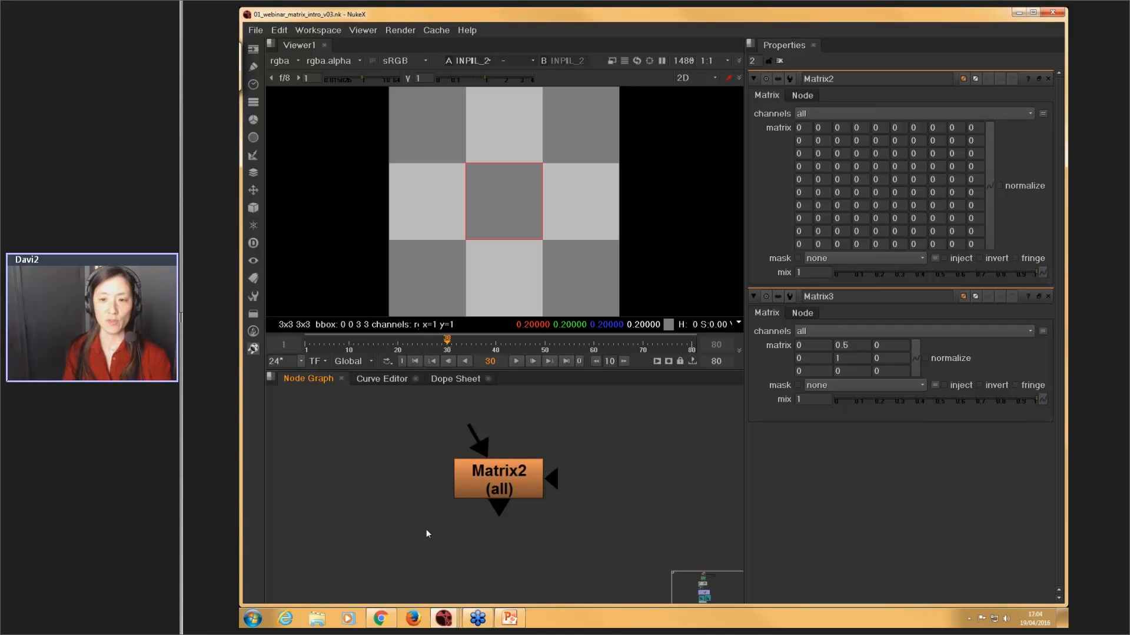
pyautogui.moveTo(523, 399)
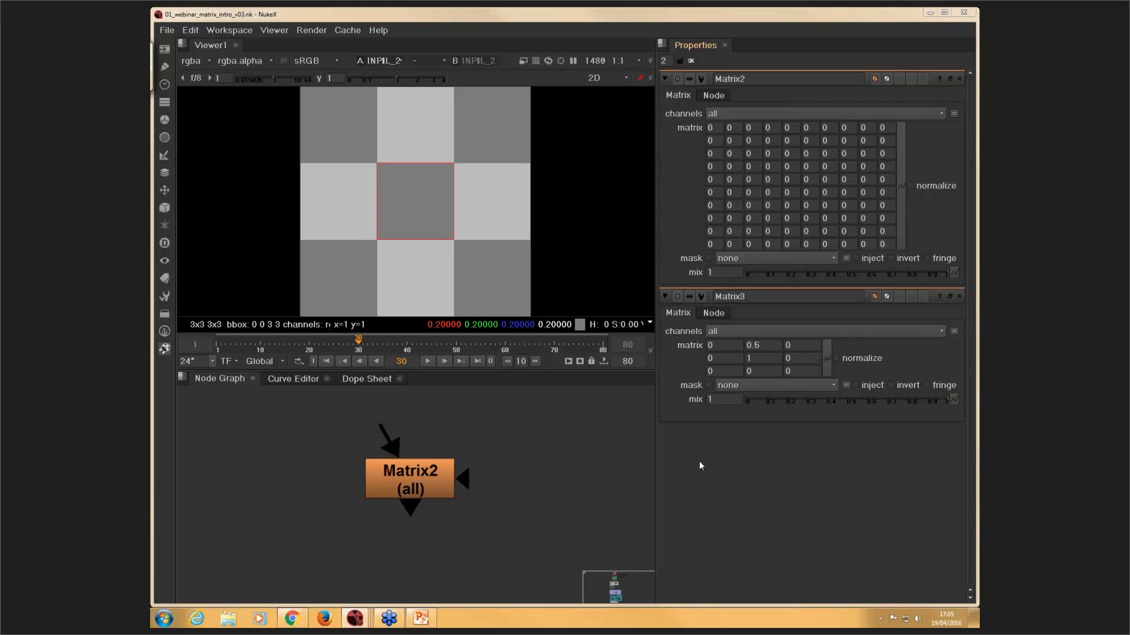
pyautogui.moveTo(661, 460)
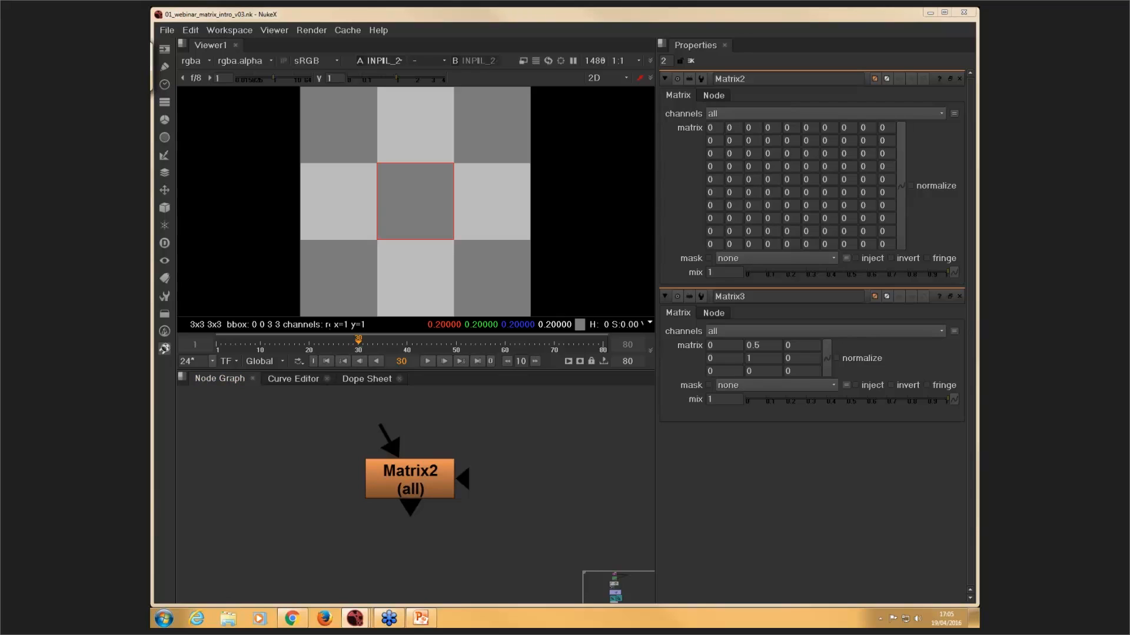
pyautogui.moveTo(521, 269)
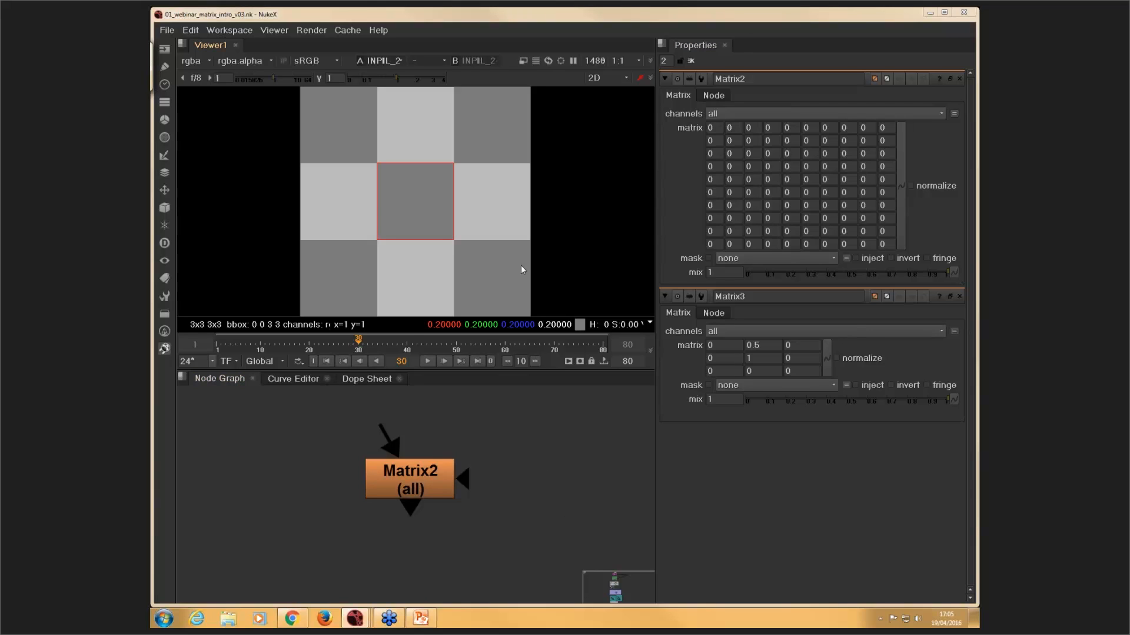
pyautogui.moveTo(520, 387)
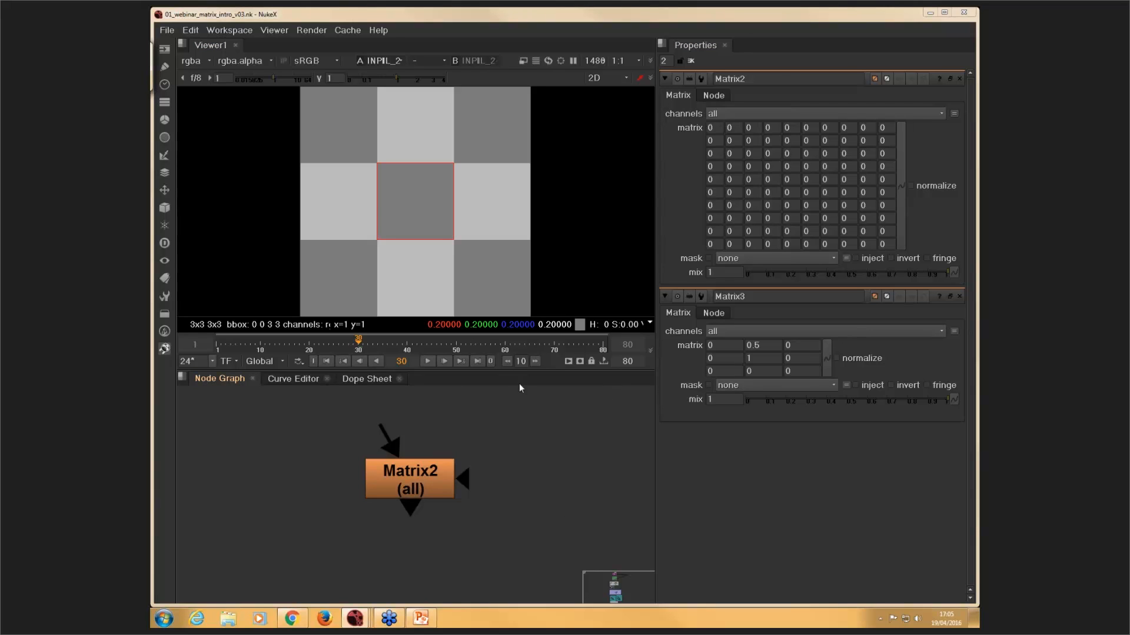
pyautogui.moveTo(499, 431)
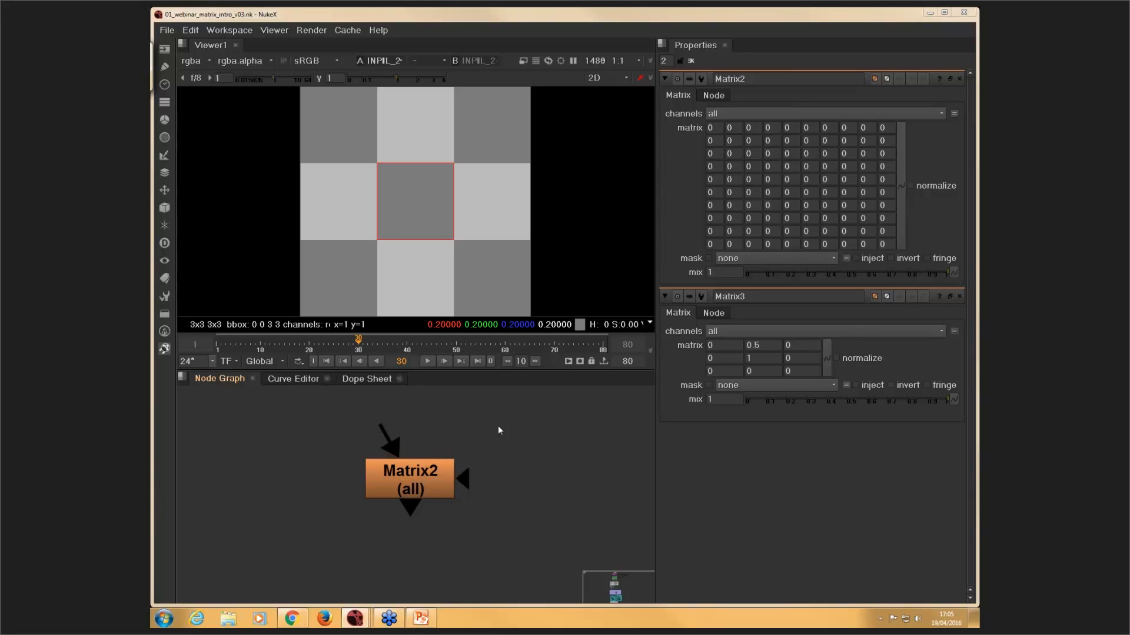
pyautogui.moveTo(471, 533)
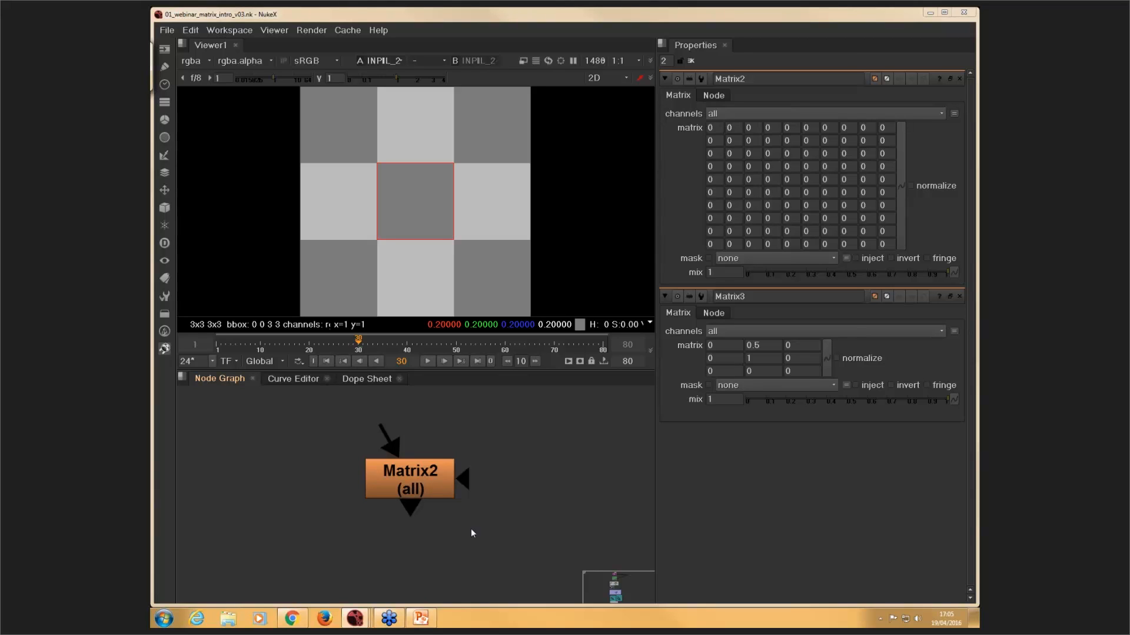
pyautogui.moveTo(434, 451)
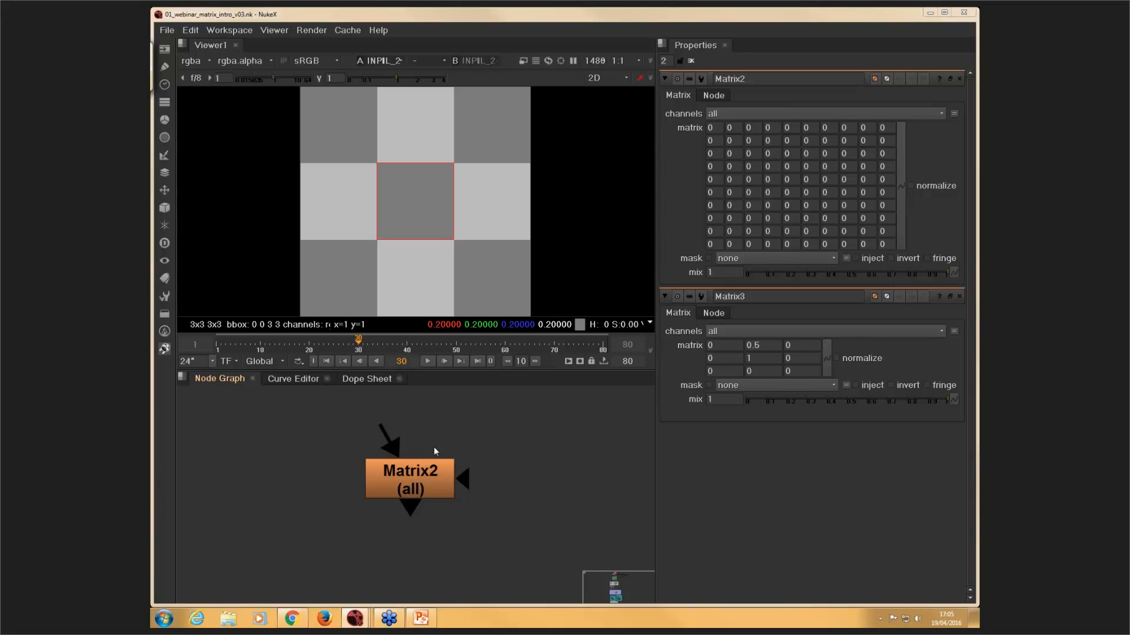
pyautogui.moveTo(514, 479)
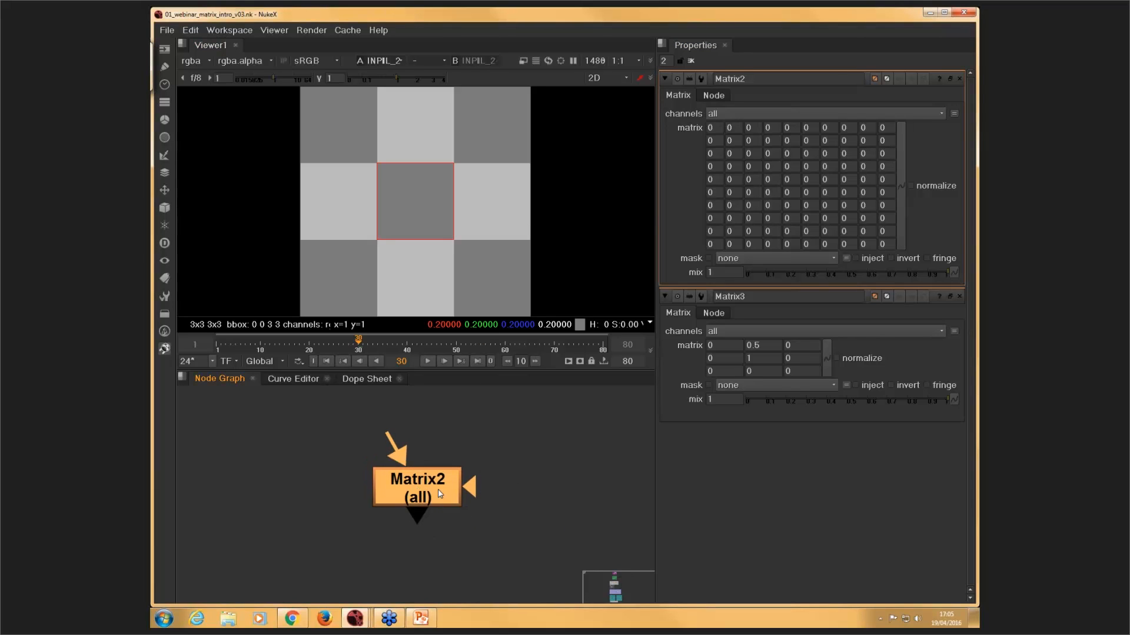
pyautogui.moveTo(419, 433)
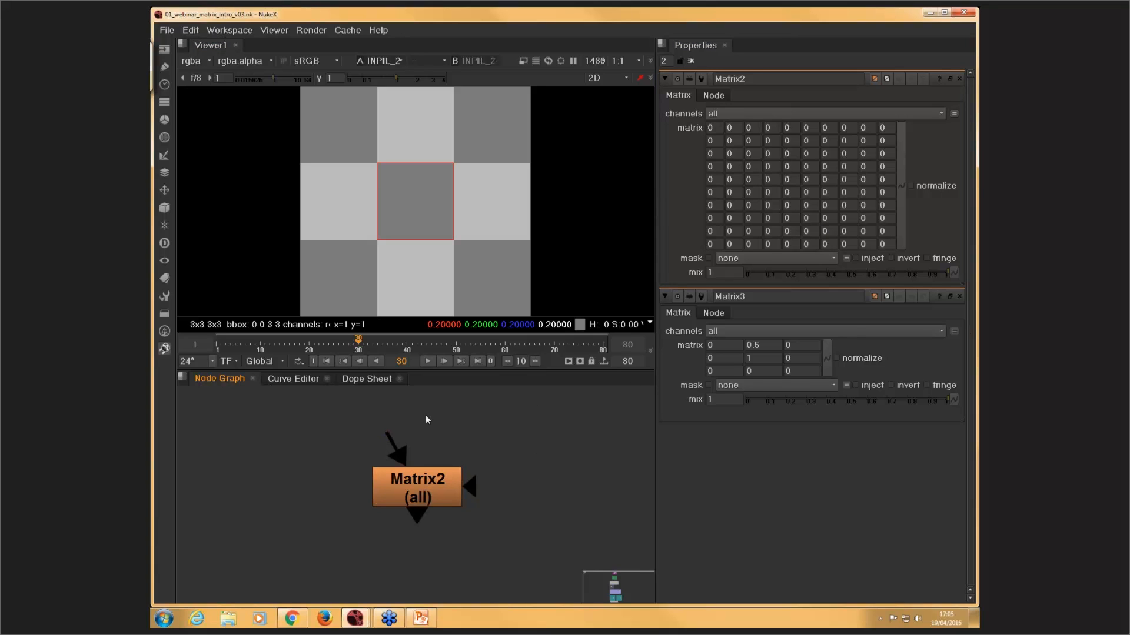
pyautogui.moveTo(461, 409)
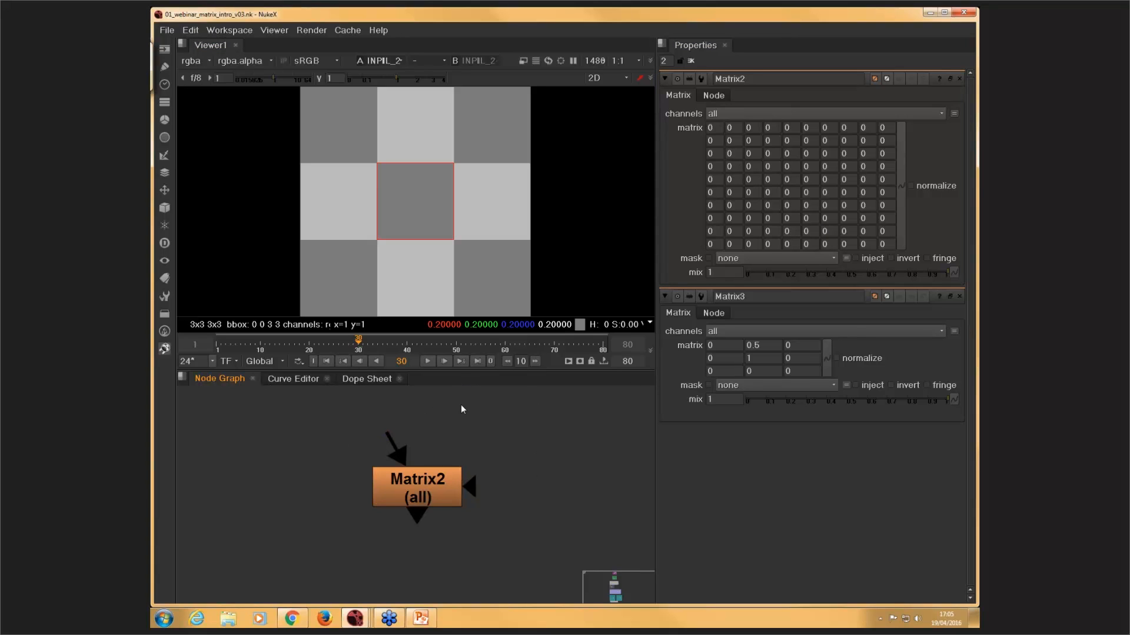
pyautogui.moveTo(451, 428)
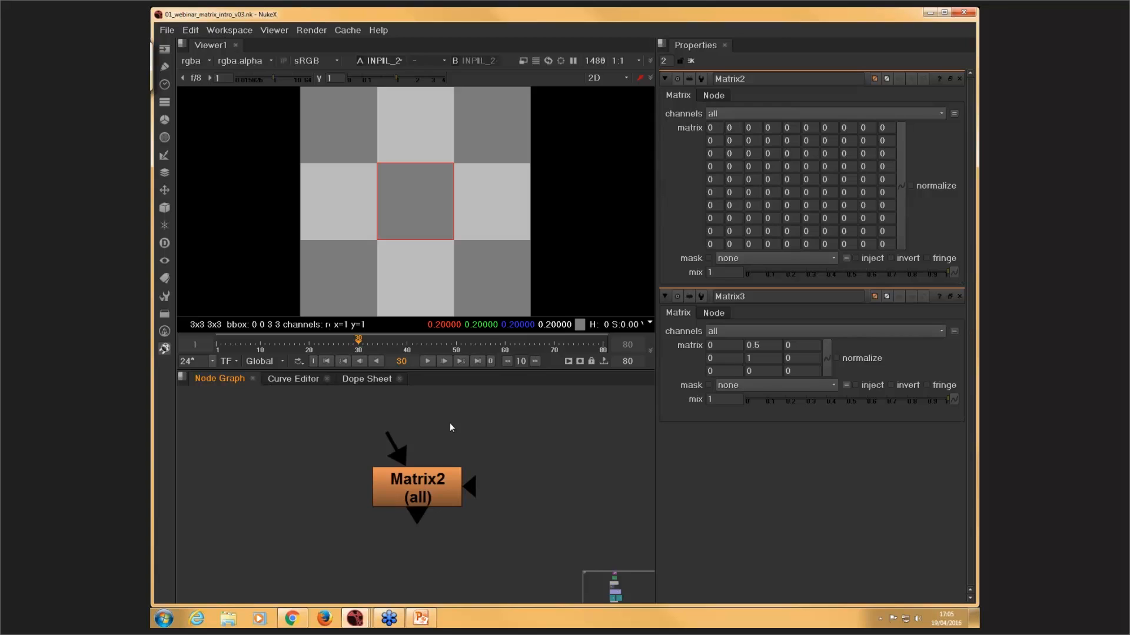
pyautogui.moveTo(423, 417)
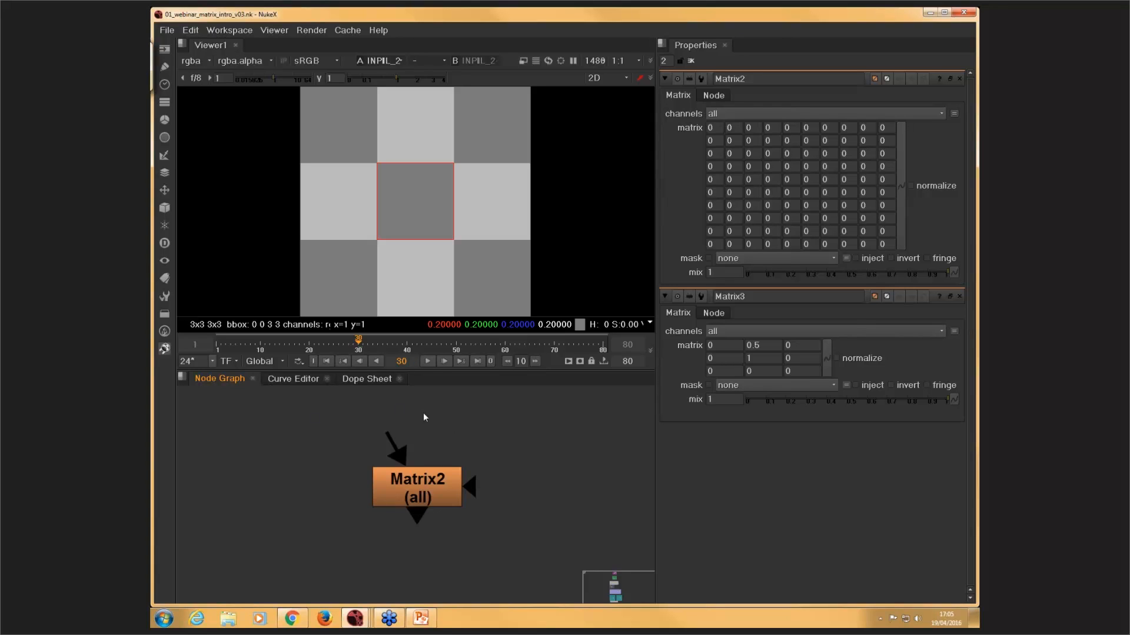
# - Maximize the Node Graph onto the Colour Corrections backdrop with INPUT_PIXEL_2 and Multiply3
pyautogui.click(417, 489)
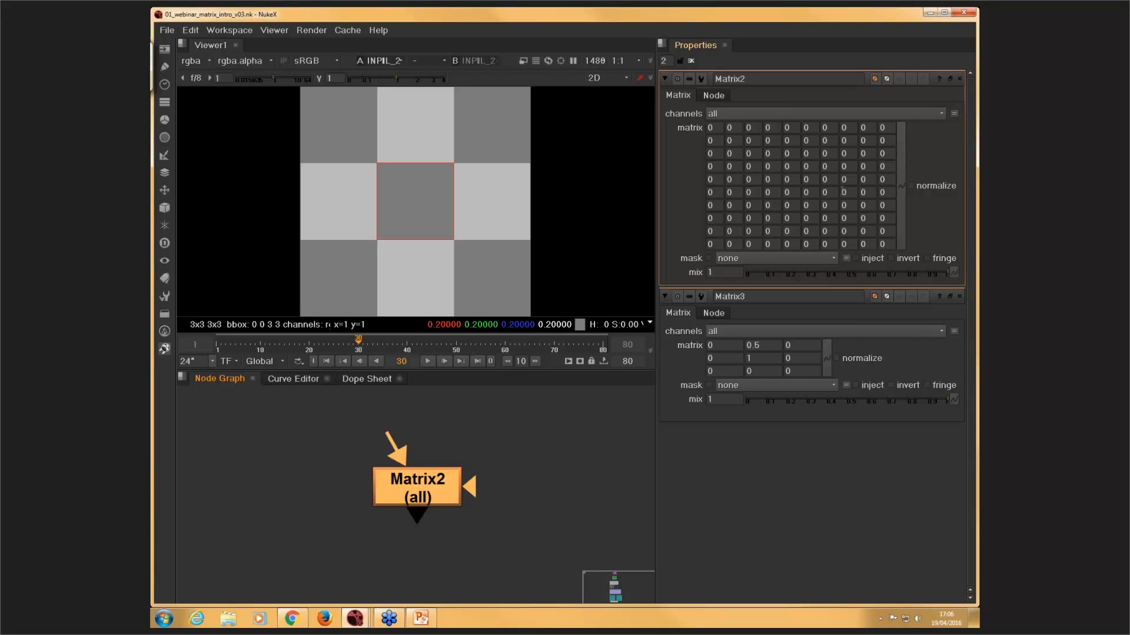
pyautogui.moveTo(505, 482)
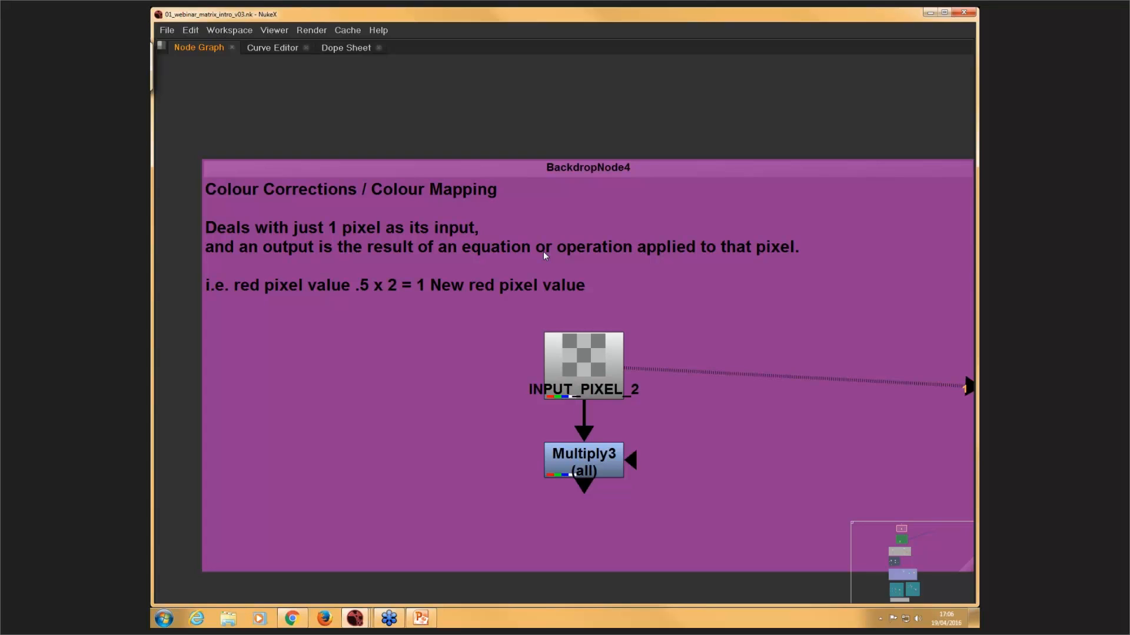
pyautogui.moveTo(552, 370)
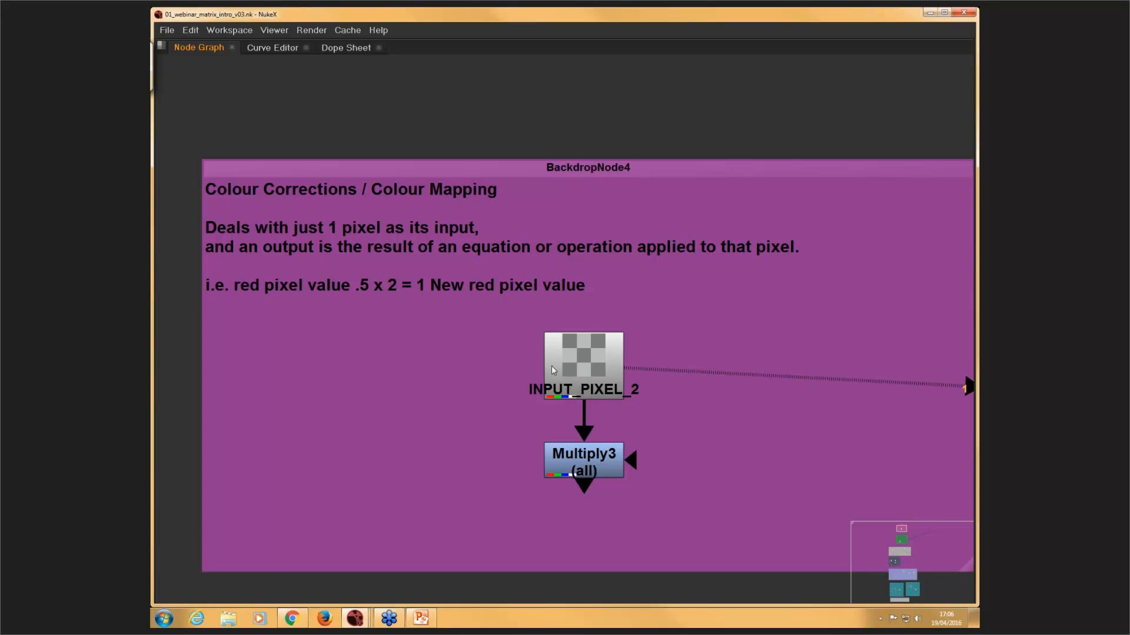
pyautogui.moveTo(466, 360)
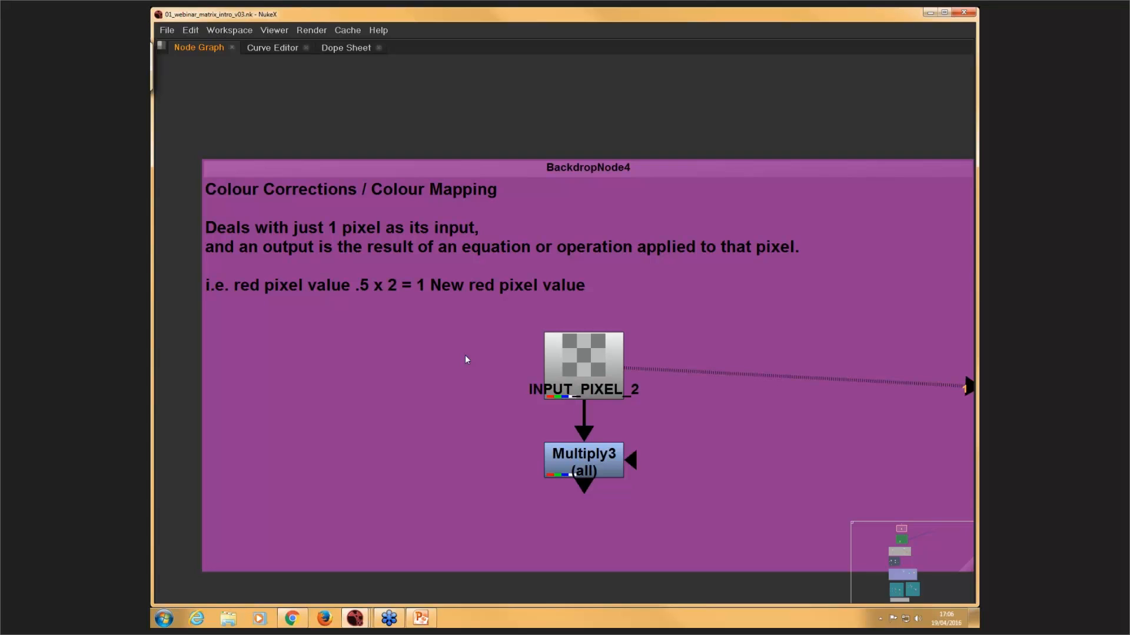
pyautogui.moveTo(425, 255)
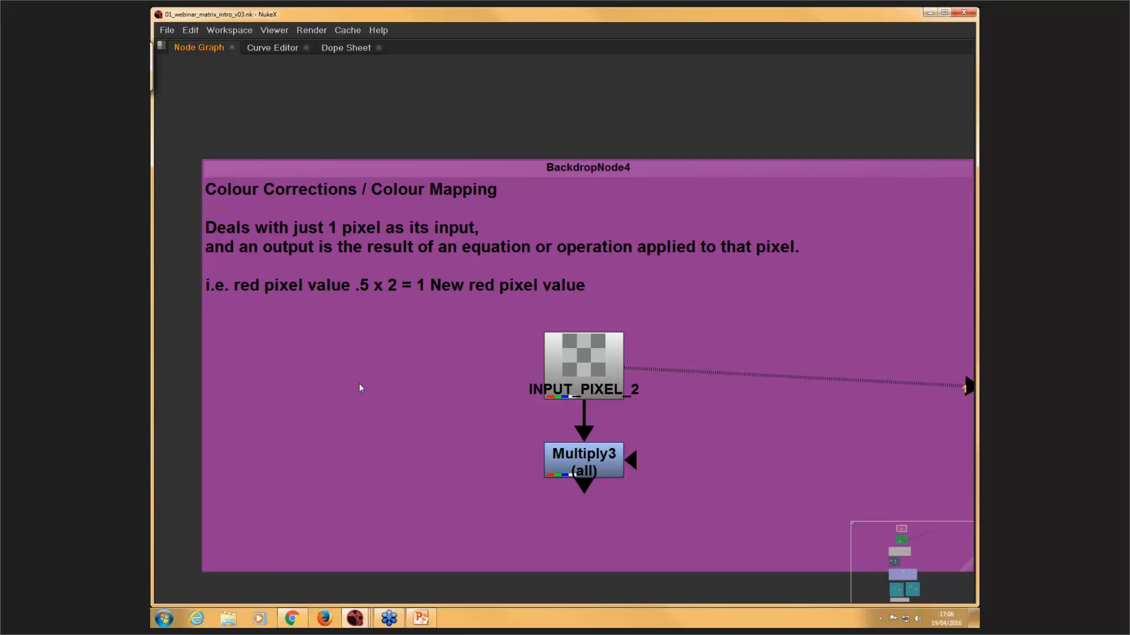
pyautogui.moveTo(323, 337)
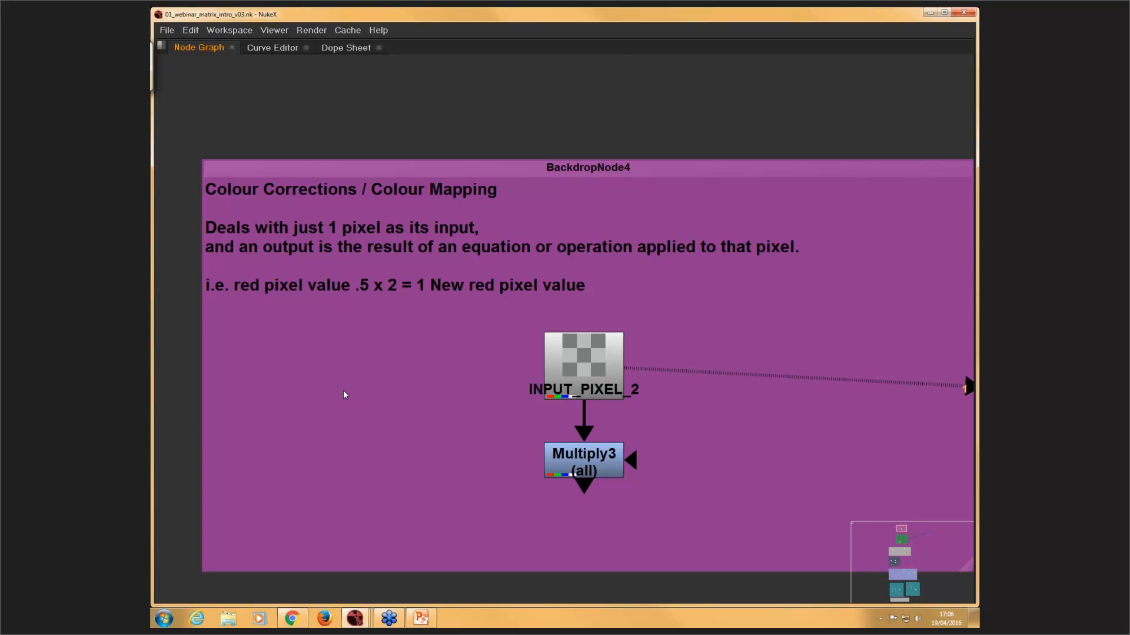
pyautogui.moveTo(434, 386)
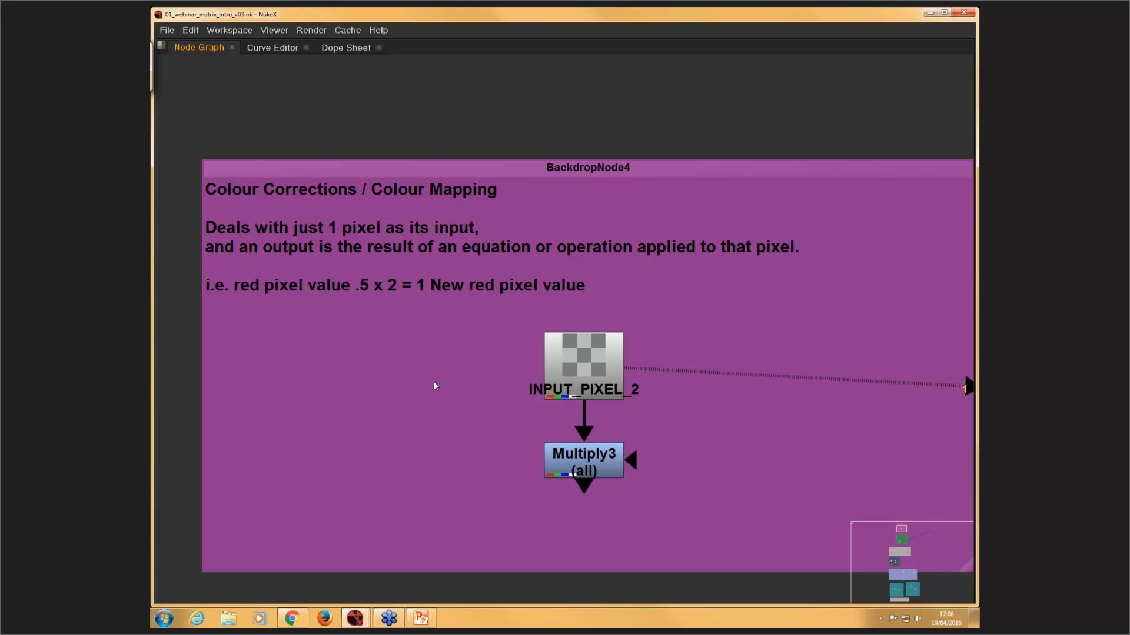
pyautogui.moveTo(422, 382)
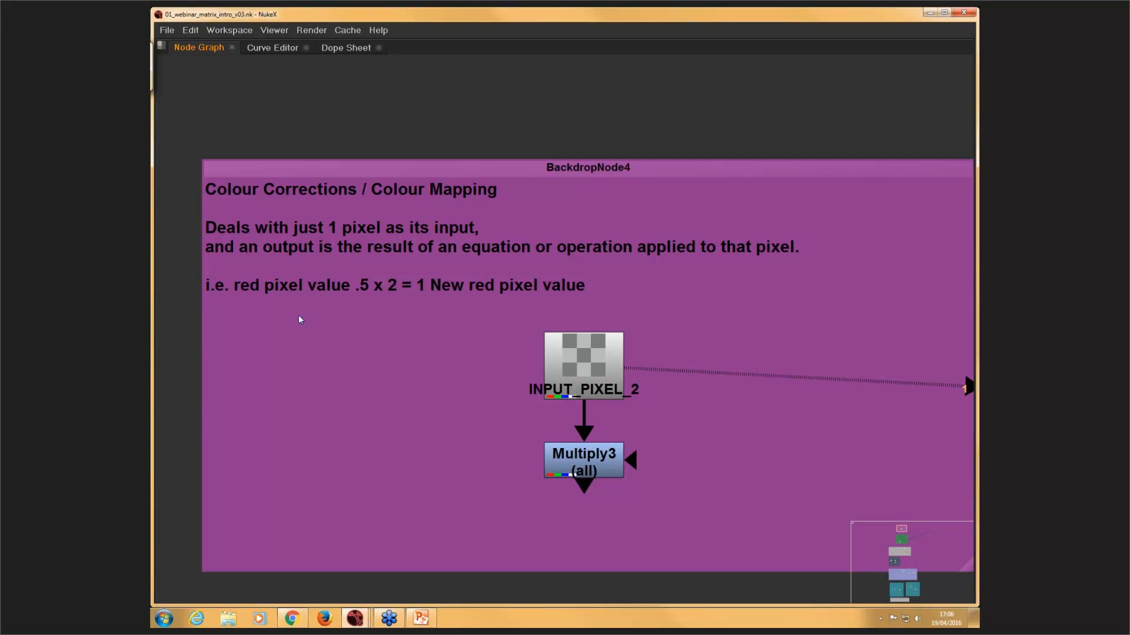
pyautogui.moveTo(363, 294)
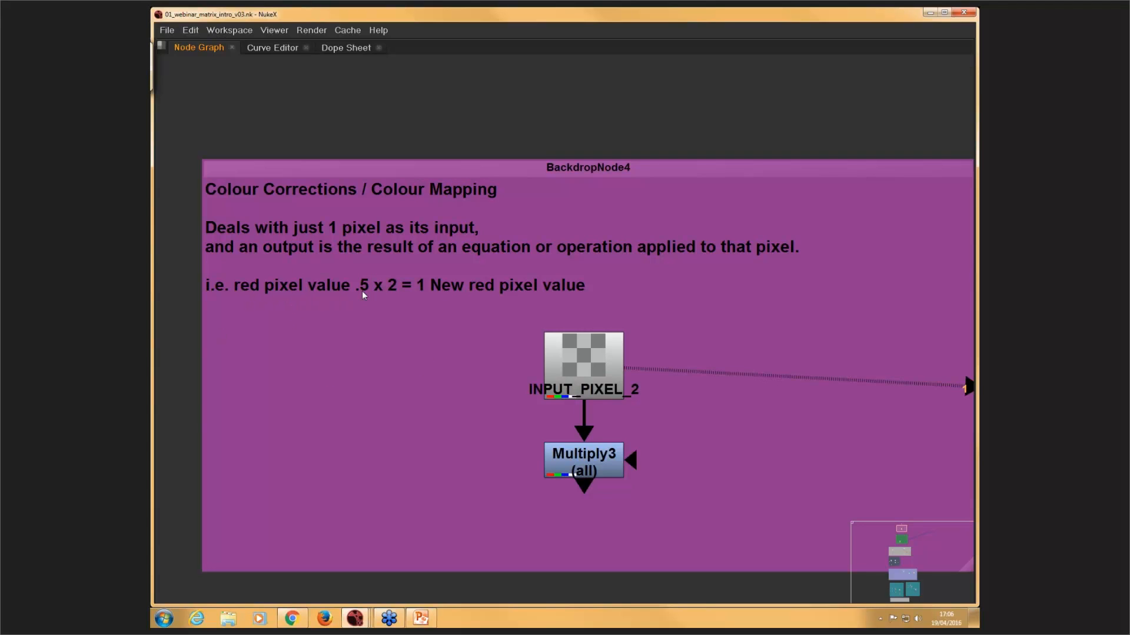
pyautogui.moveTo(359, 303)
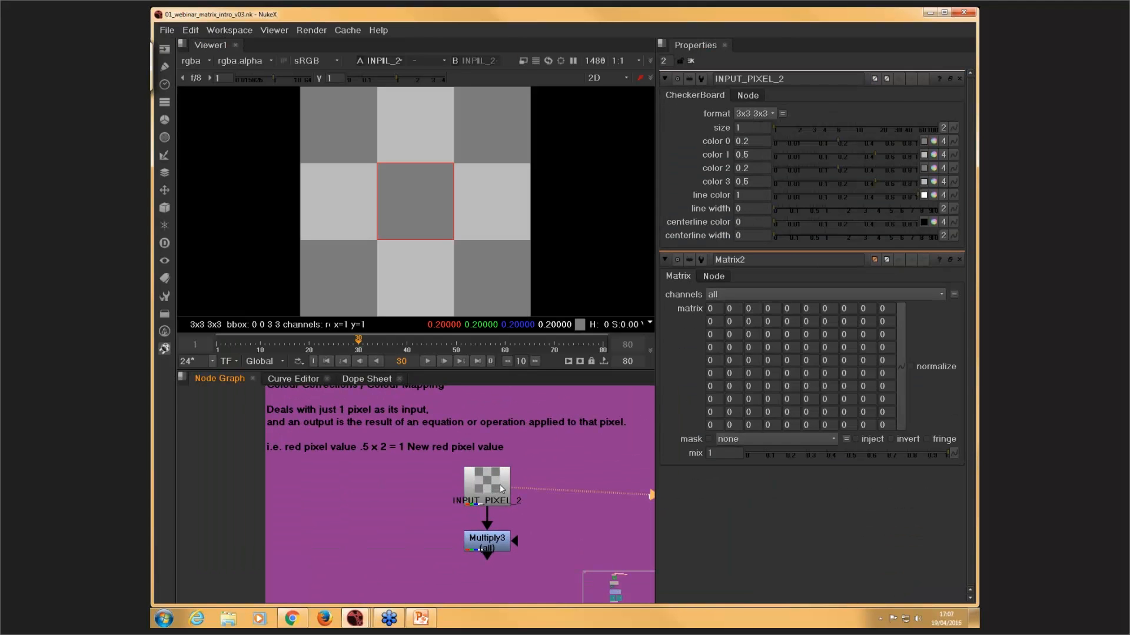
pyautogui.moveTo(427, 195)
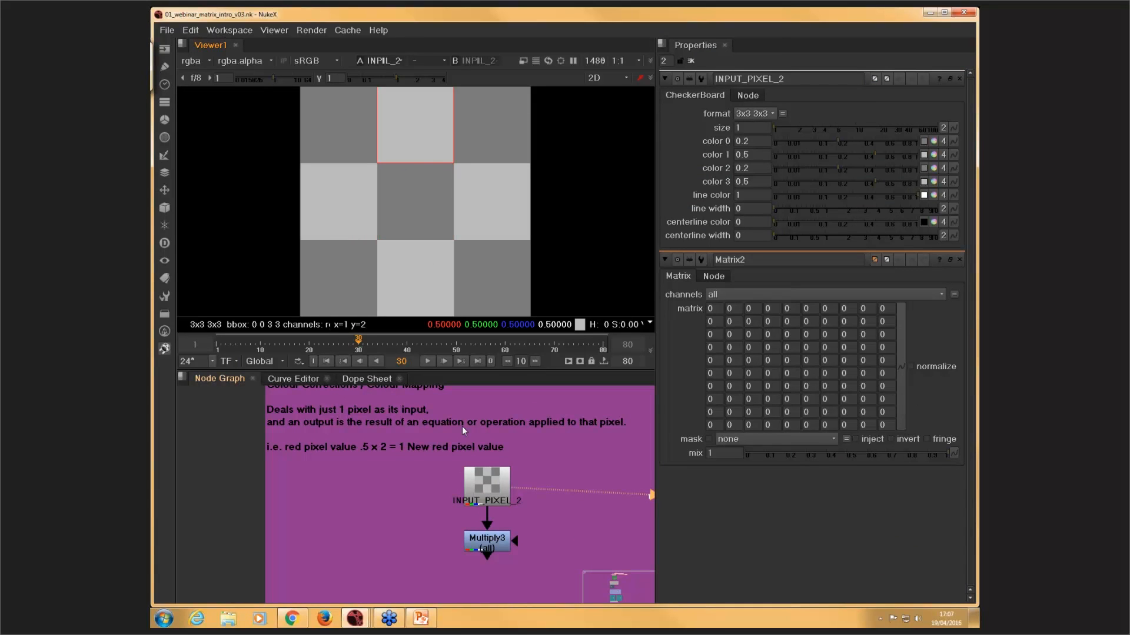
pyautogui.moveTo(401, 126)
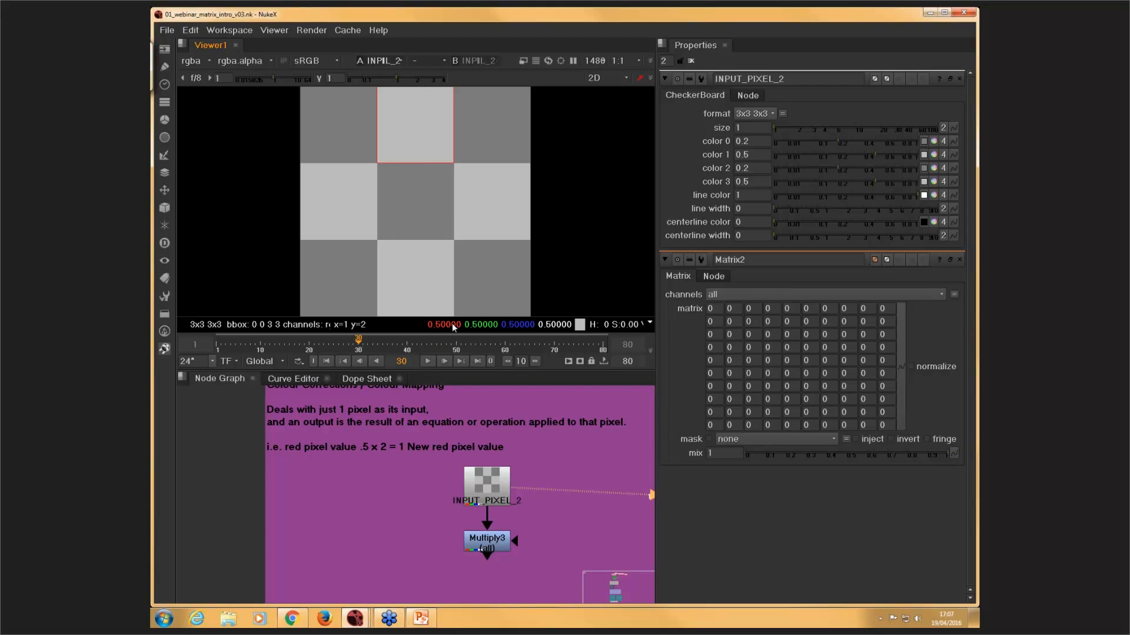
pyautogui.moveTo(466, 490)
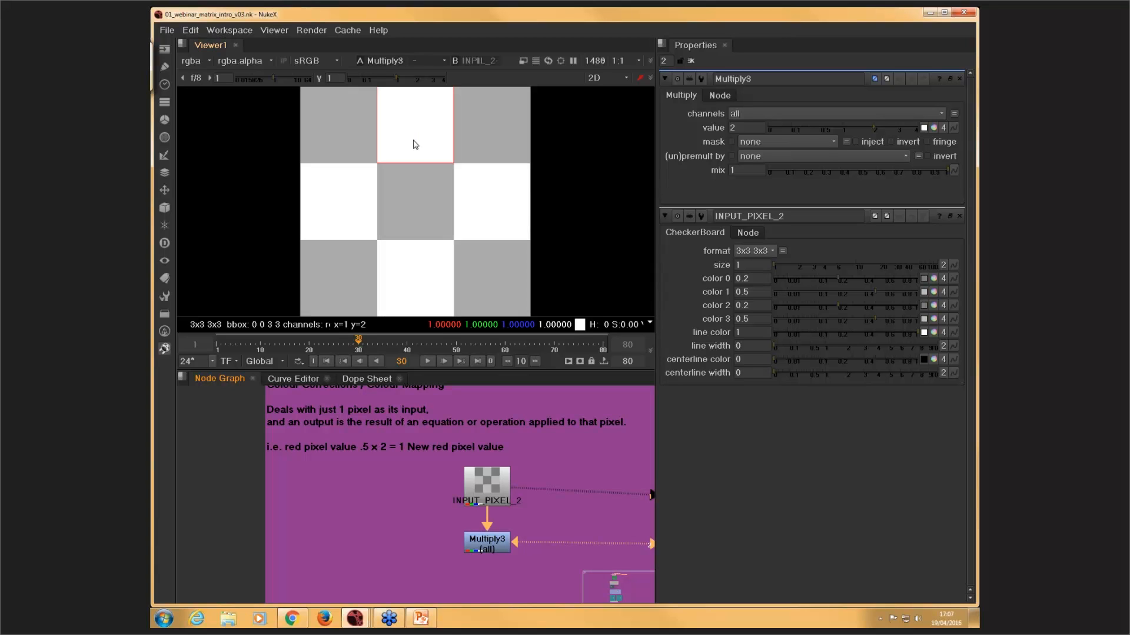
pyautogui.moveTo(423, 139)
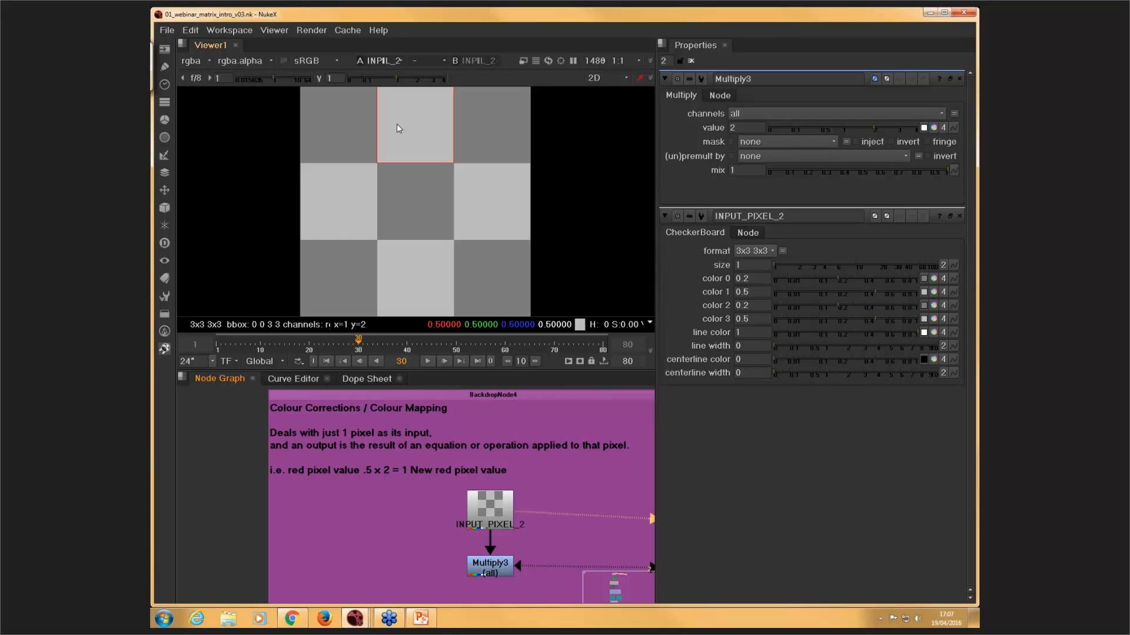
pyautogui.moveTo(475, 281)
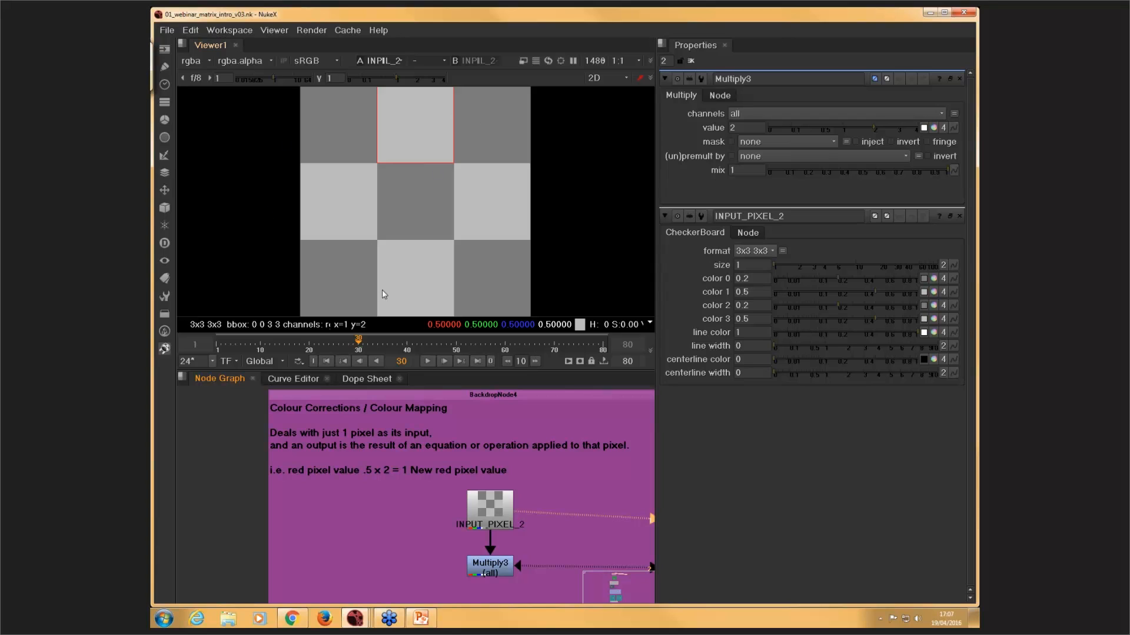
pyautogui.moveTo(512, 162)
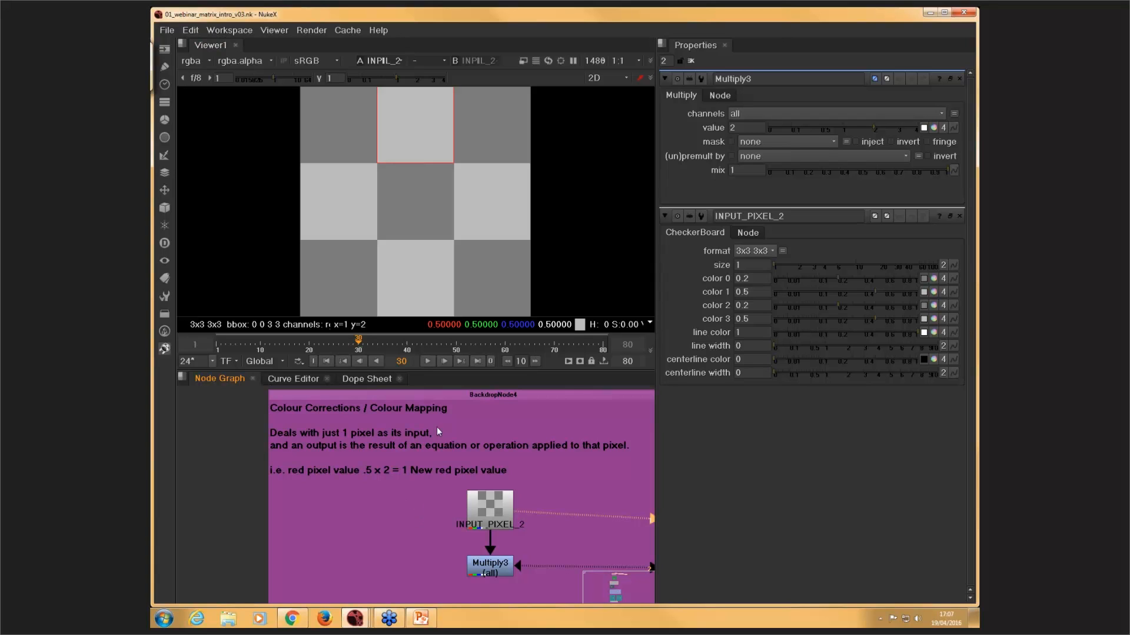
pyautogui.moveTo(368, 506)
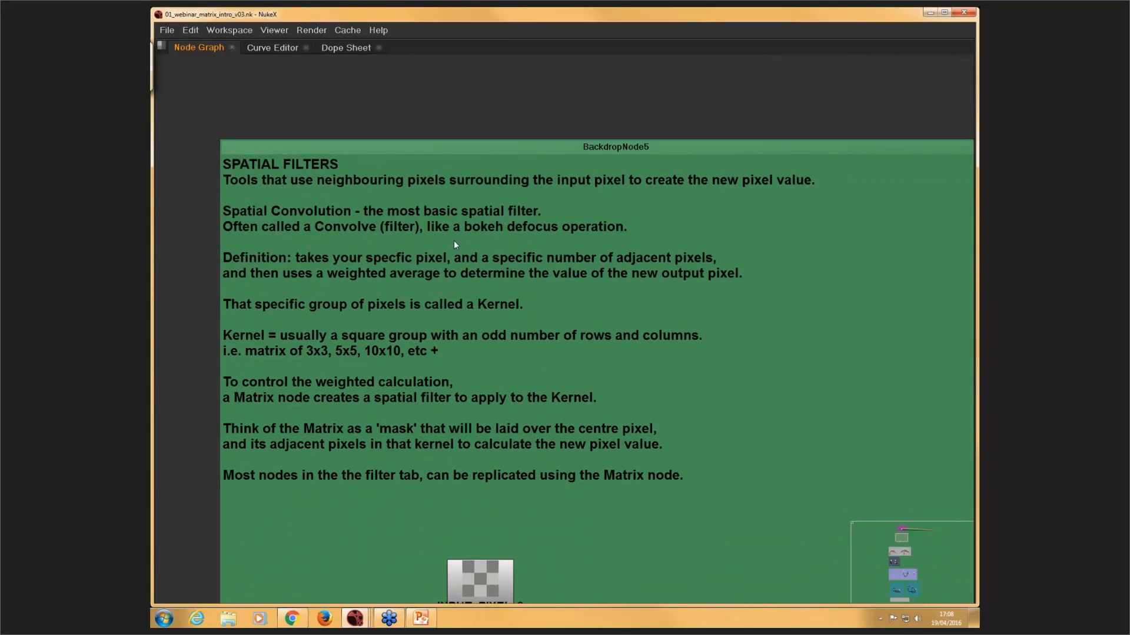
pyautogui.moveTo(463, 239)
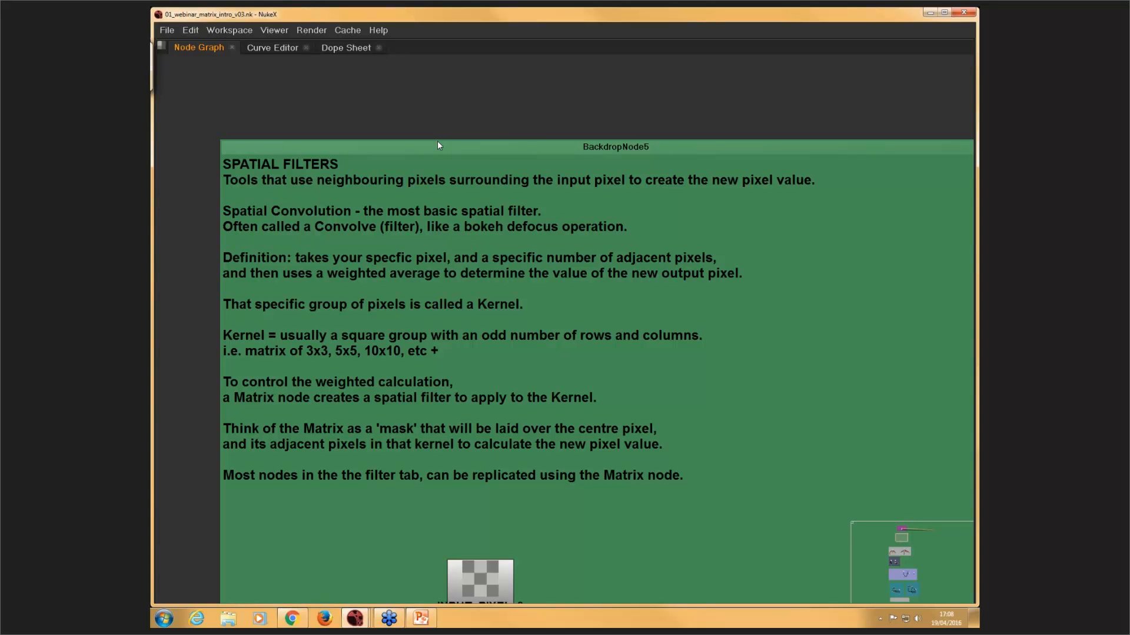
pyautogui.moveTo(332, 262)
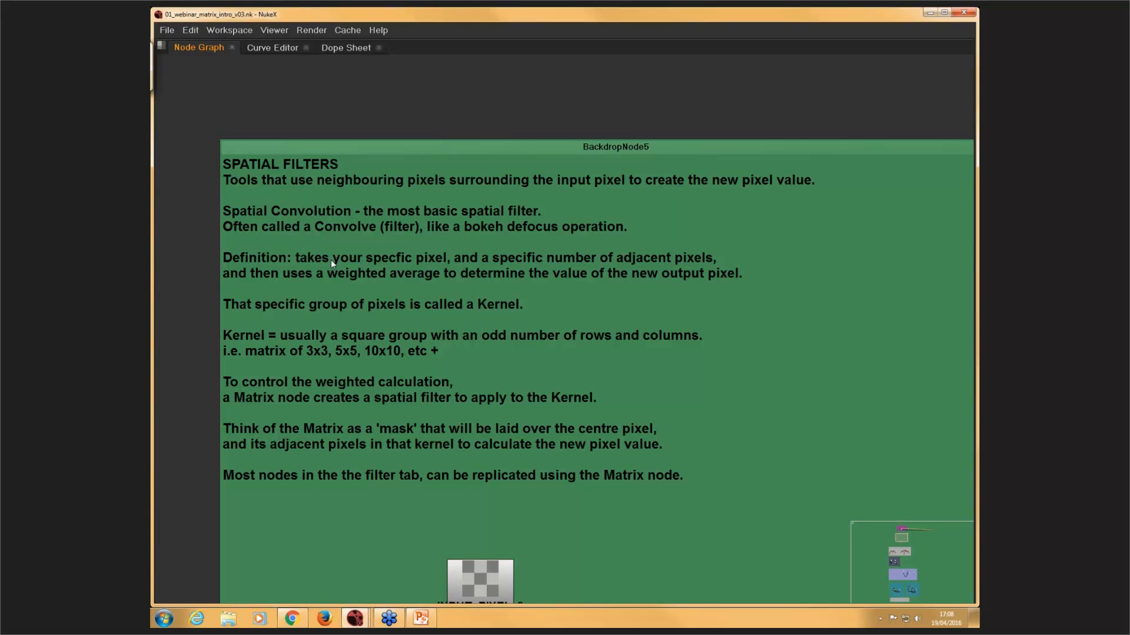
pyautogui.moveTo(404, 245)
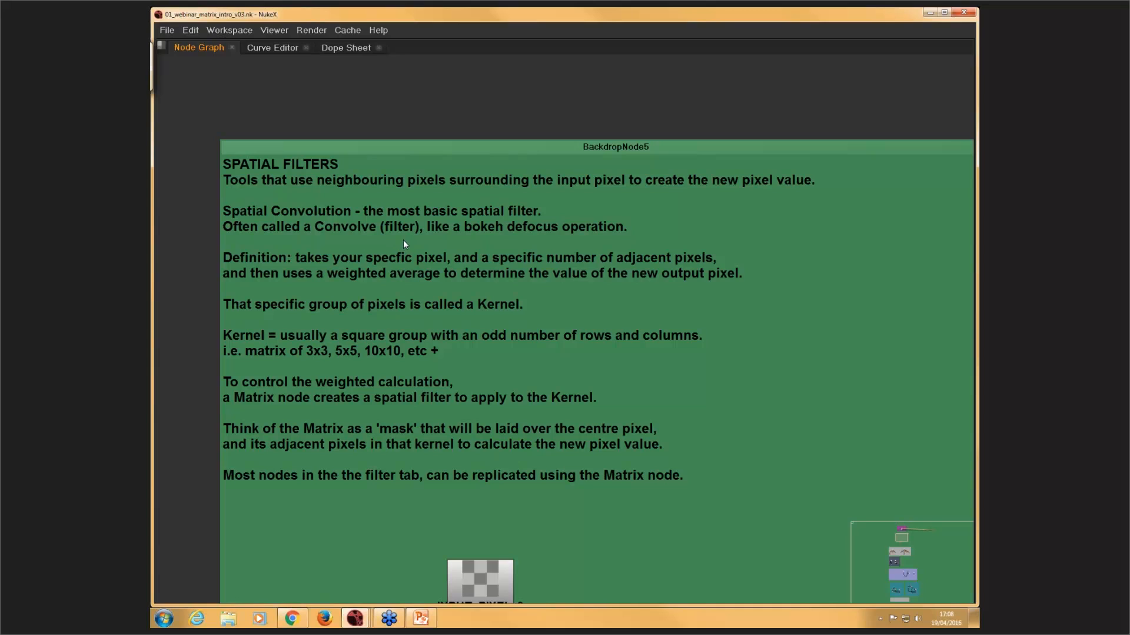
pyautogui.moveTo(443, 278)
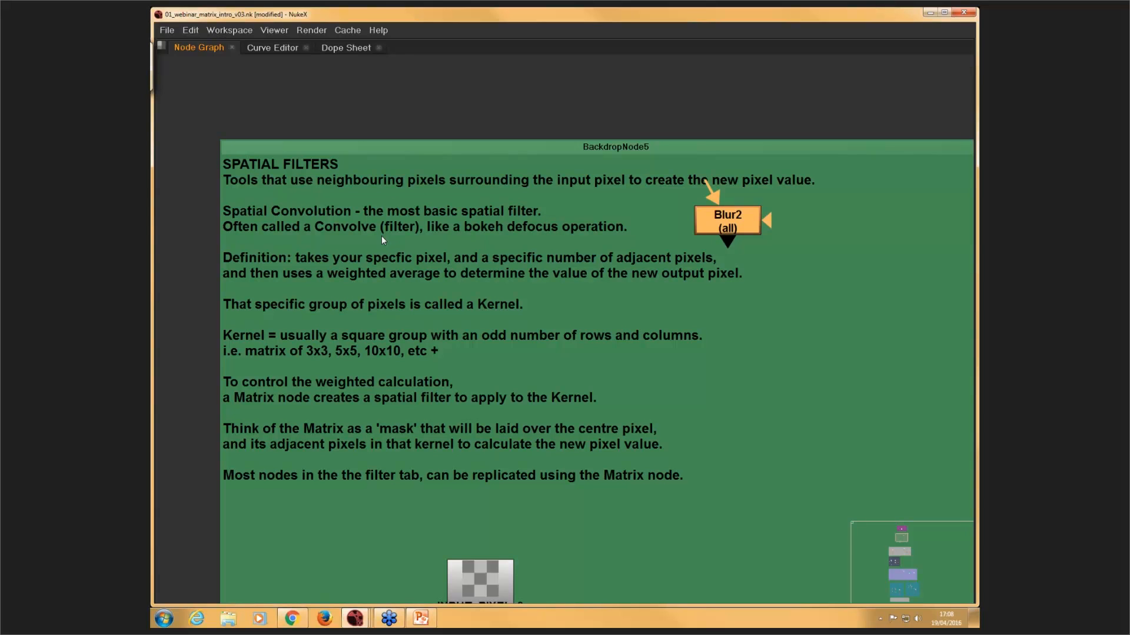
# - Move Blur2 up so it sits above the green Spatial Filters backdrop, left unconnected
pyautogui.moveTo(728, 223); pyautogui.dragTo(726, 158)
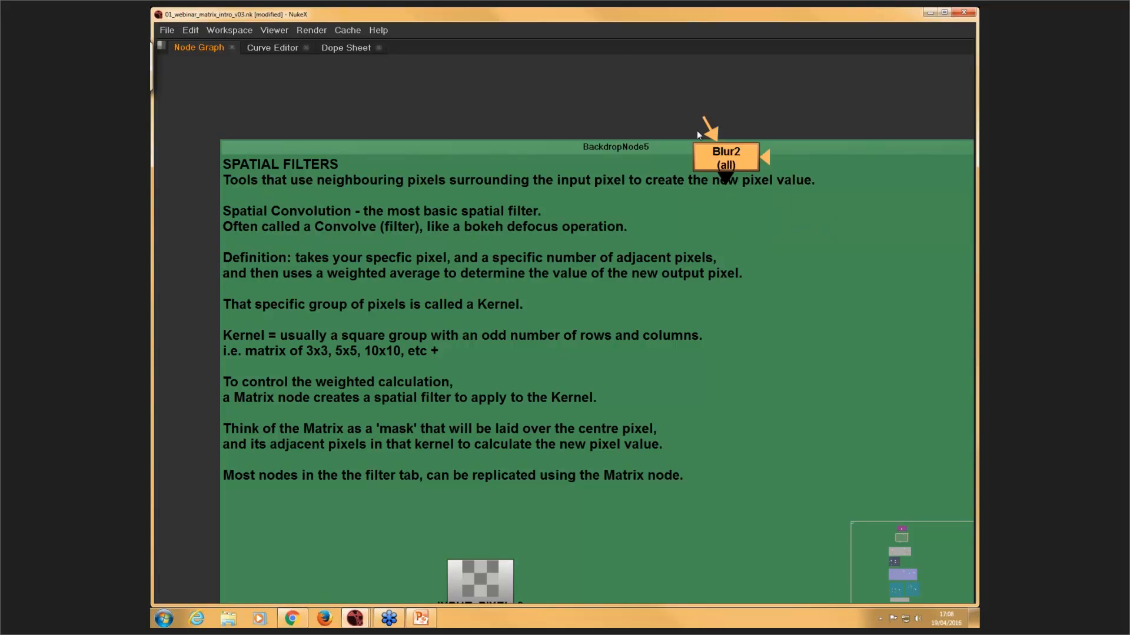
pyautogui.moveTo(726, 157); pyautogui.dragTo(632, 92)
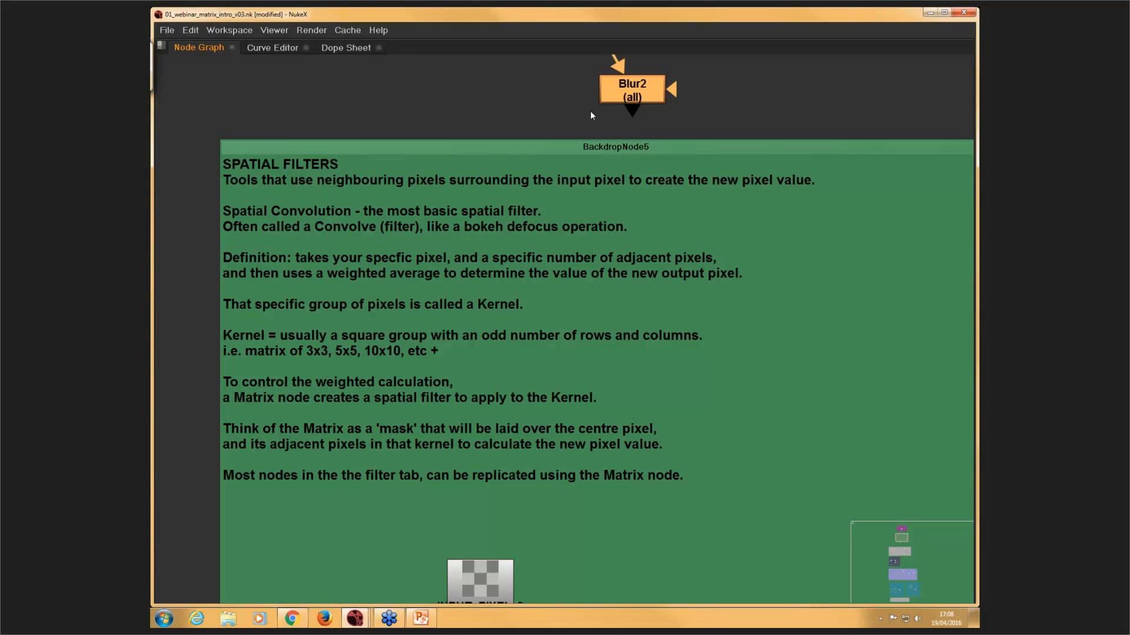
pyautogui.moveTo(500, 221)
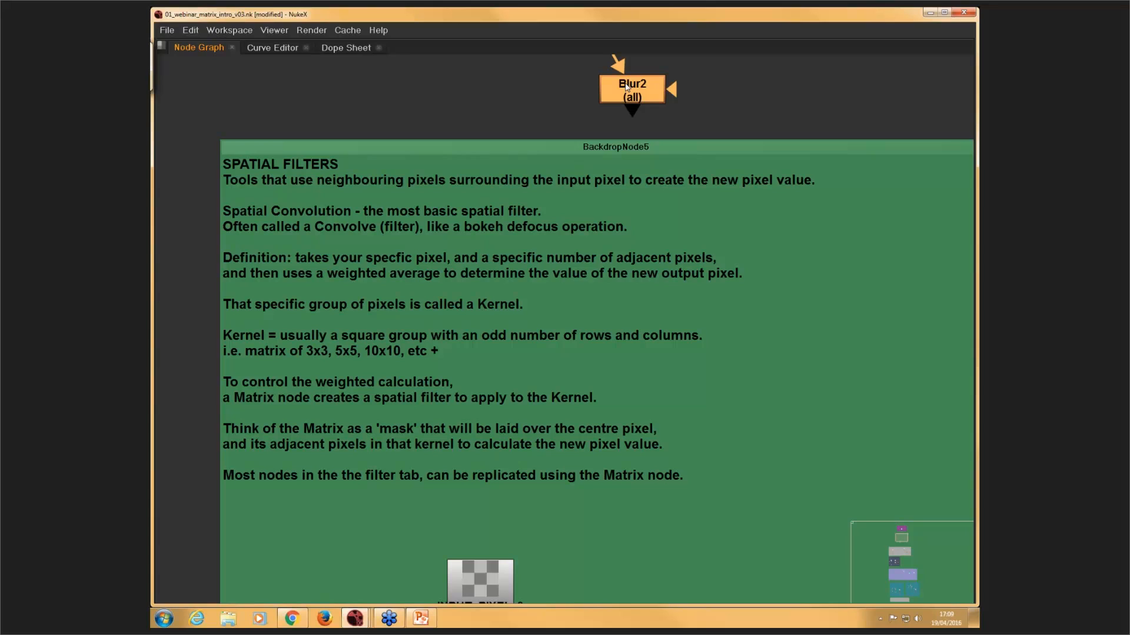
pyautogui.moveTo(355, 113)
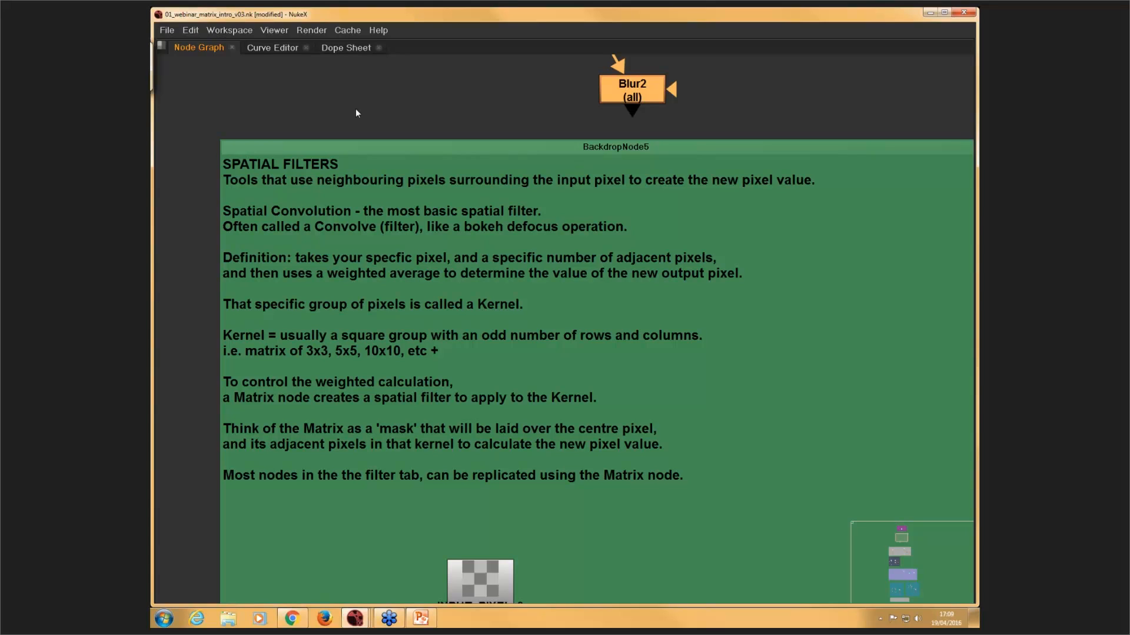
pyautogui.moveTo(480, 196)
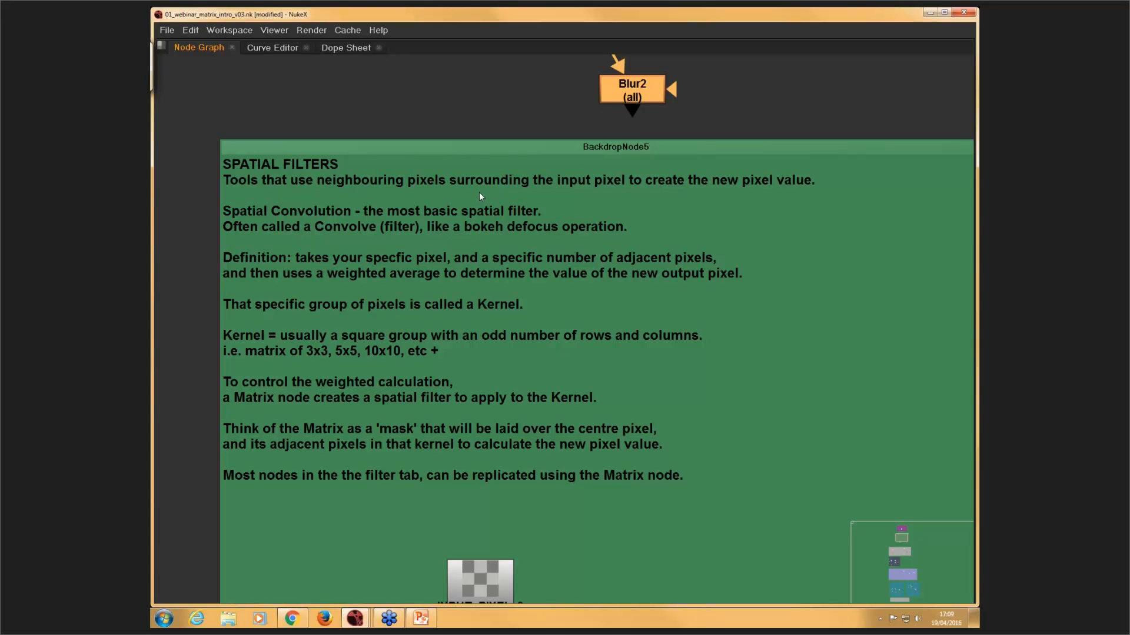
pyautogui.moveTo(630, 200)
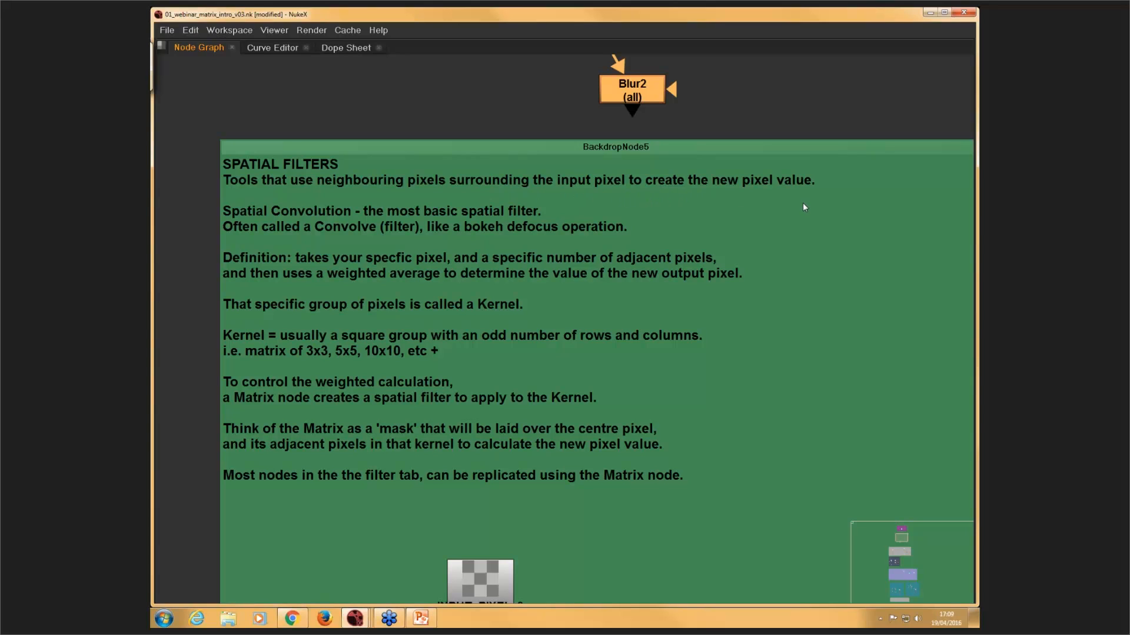
pyautogui.moveTo(455, 513)
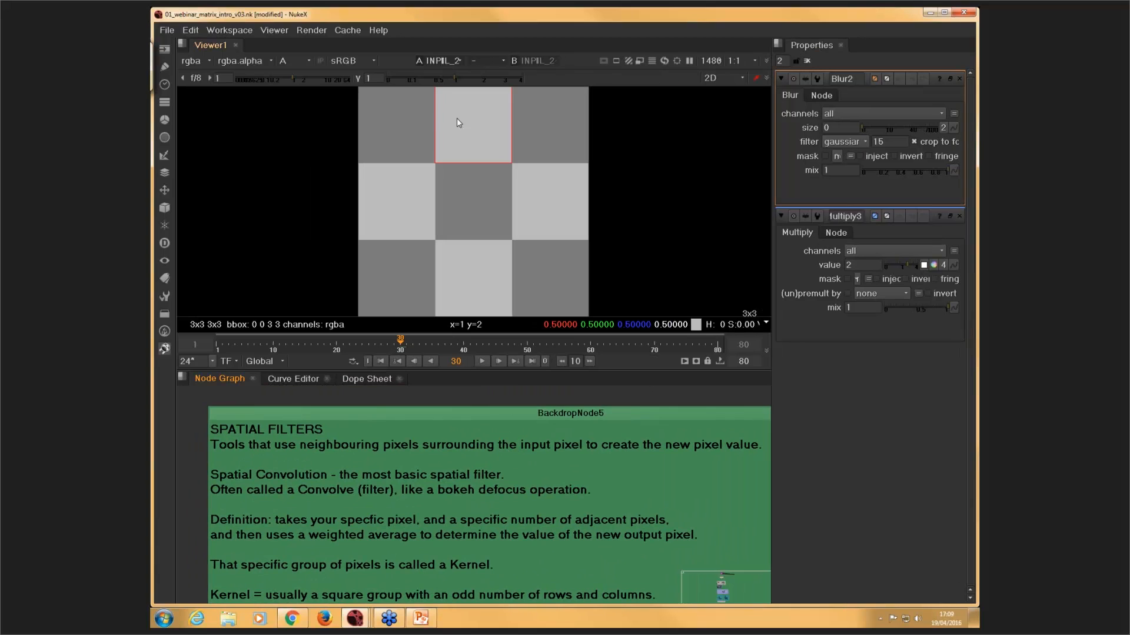
pyautogui.moveTo(467, 126)
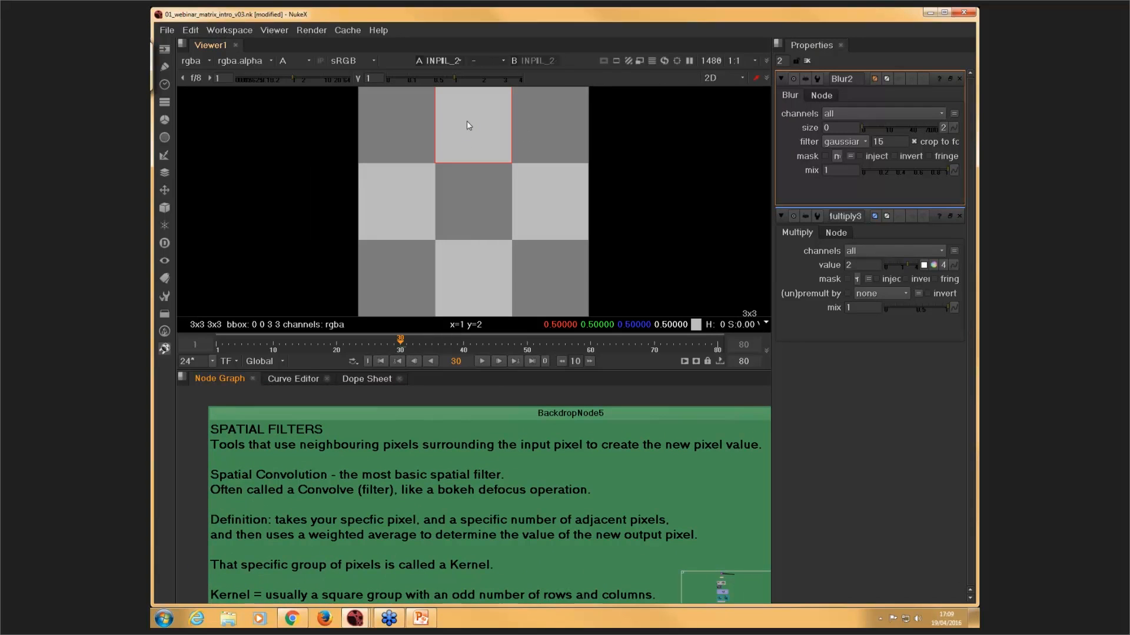
pyautogui.moveTo(457, 73)
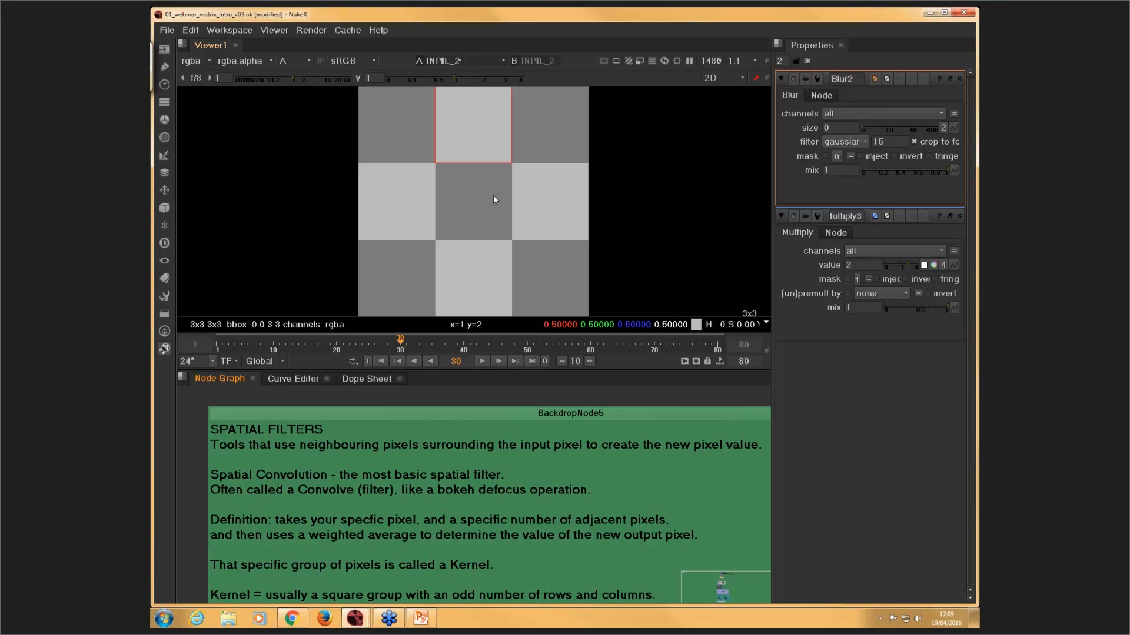
pyautogui.moveTo(527, 121)
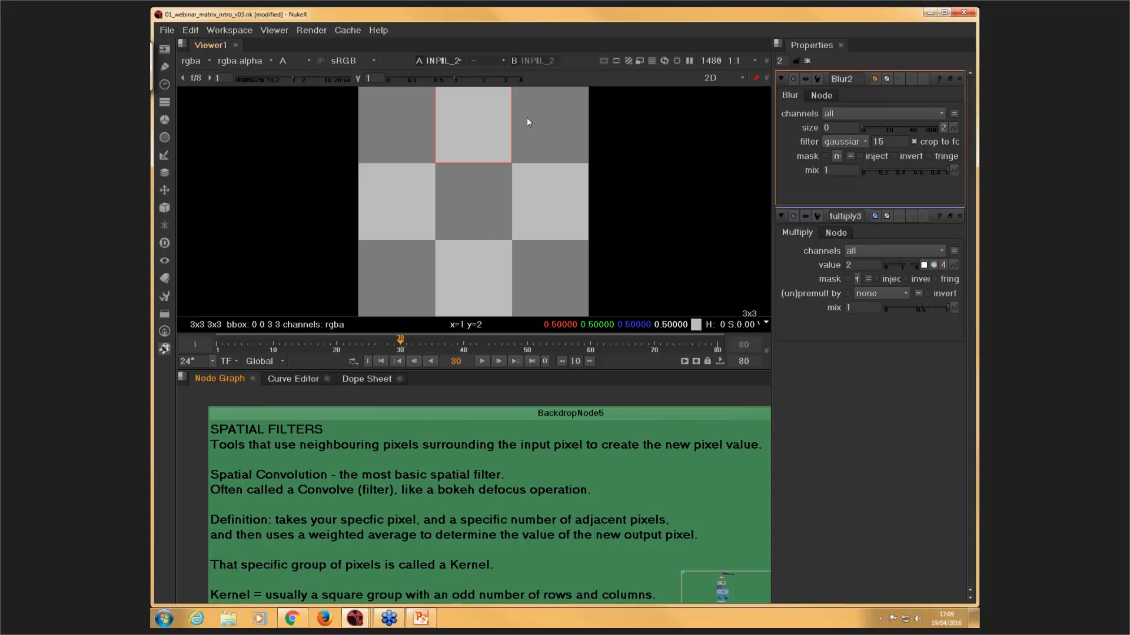
pyautogui.moveTo(464, 121)
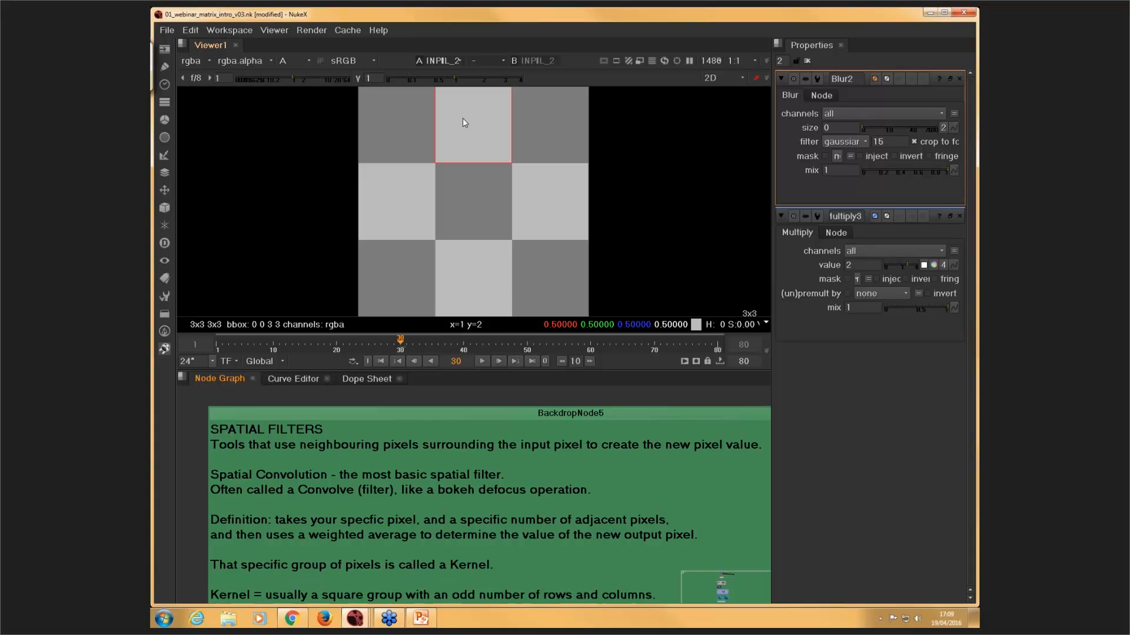
pyautogui.moveTo(467, 213)
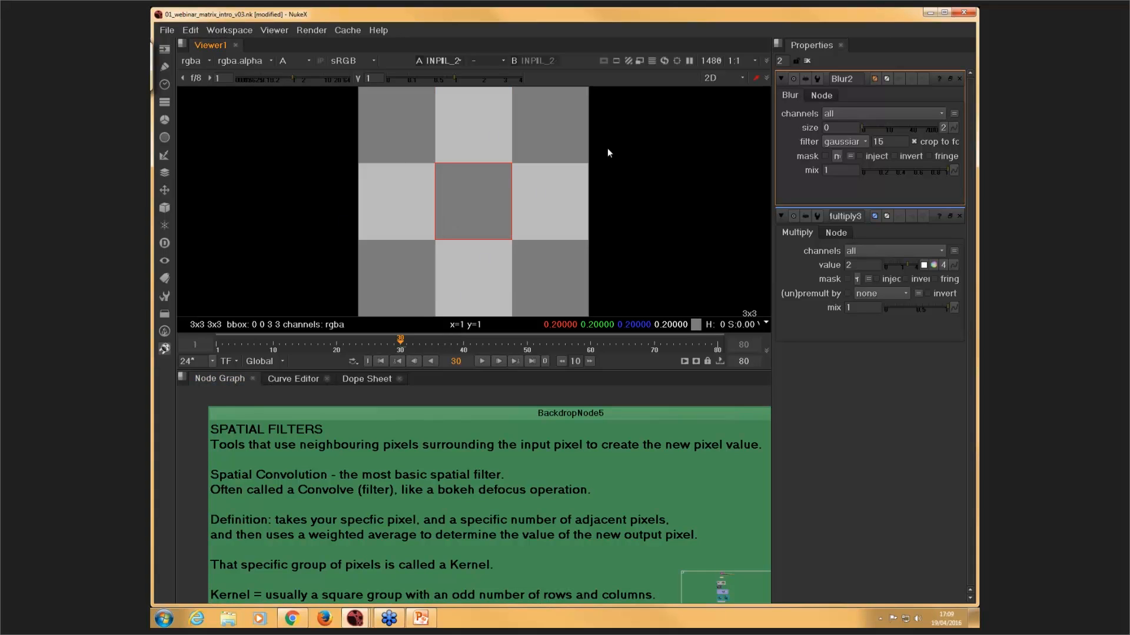
pyautogui.moveTo(495, 202)
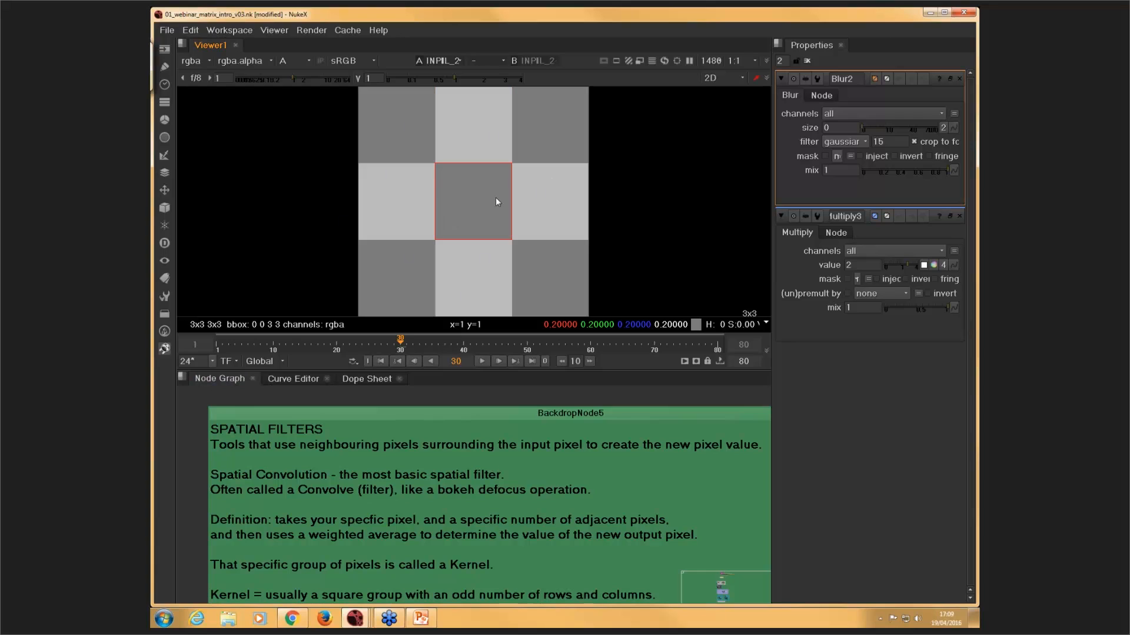
pyautogui.moveTo(518, 162)
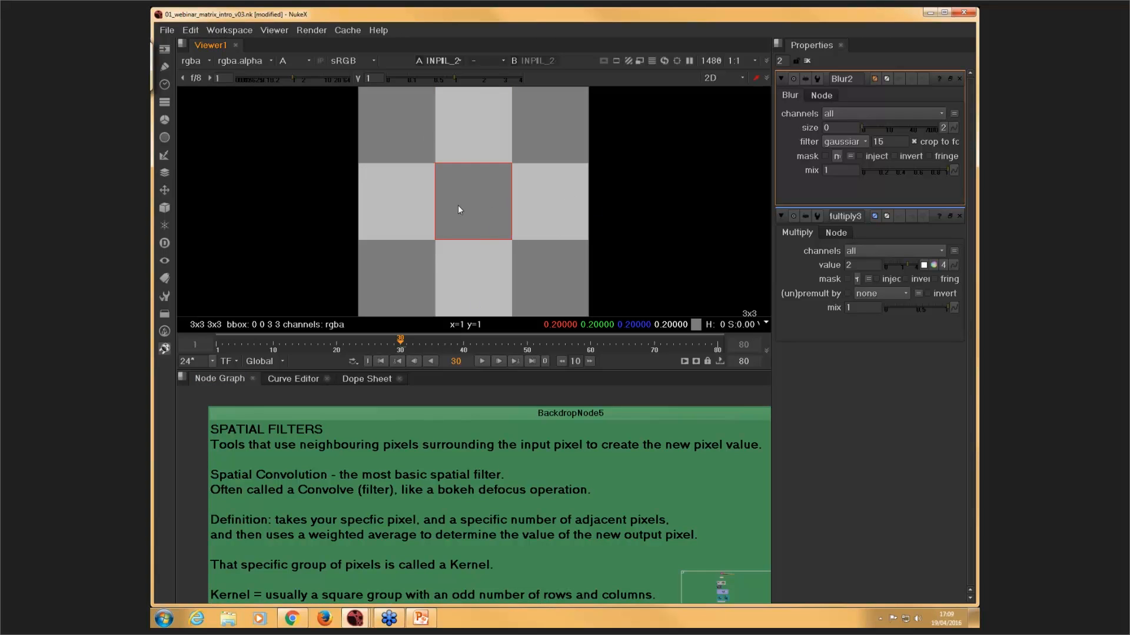
pyautogui.moveTo(461, 201)
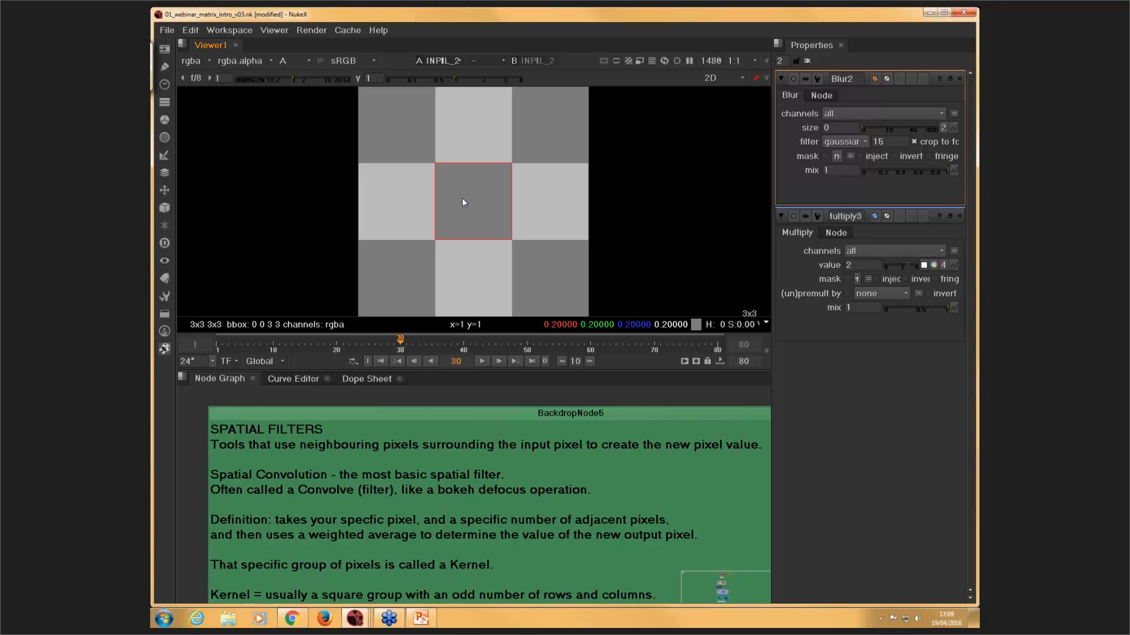
pyautogui.moveTo(480, 207)
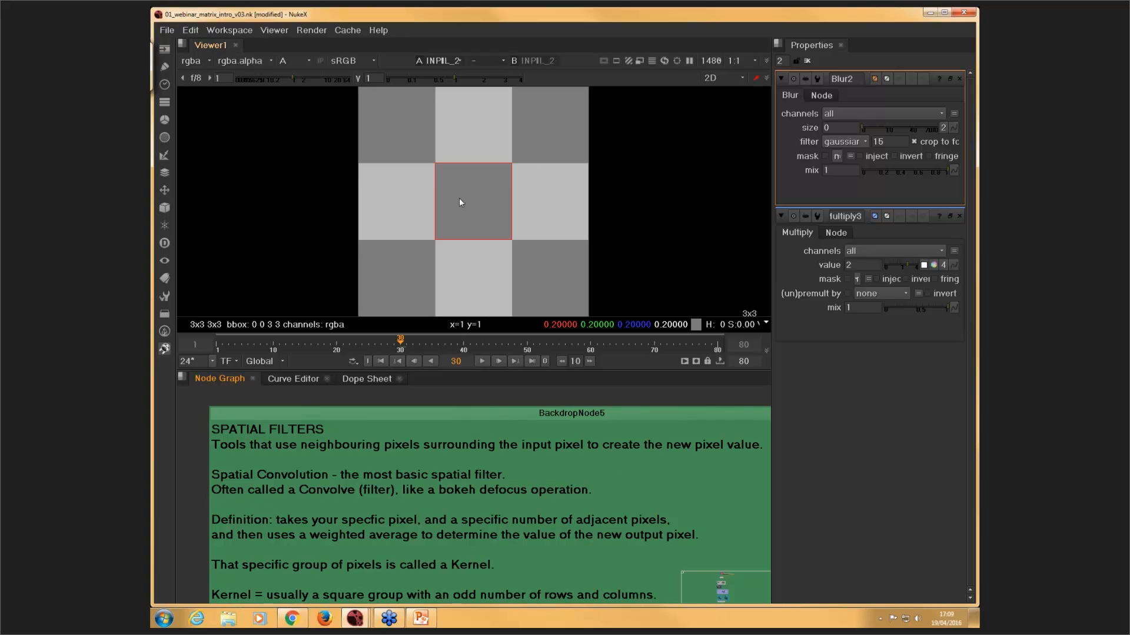
pyautogui.moveTo(461, 213)
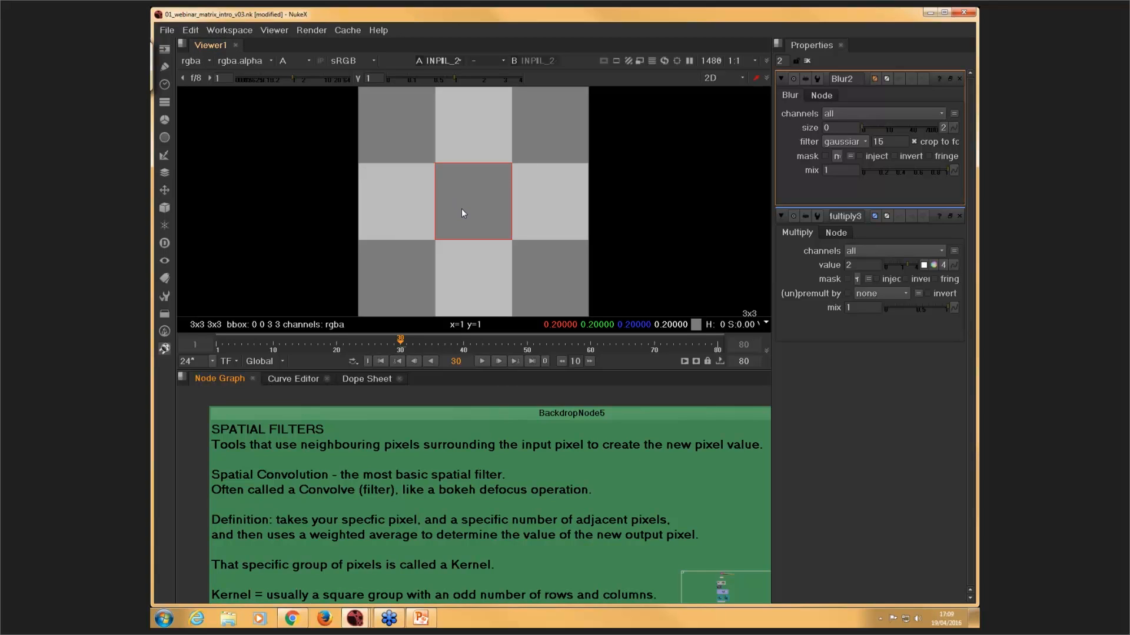
pyautogui.moveTo(318, 230)
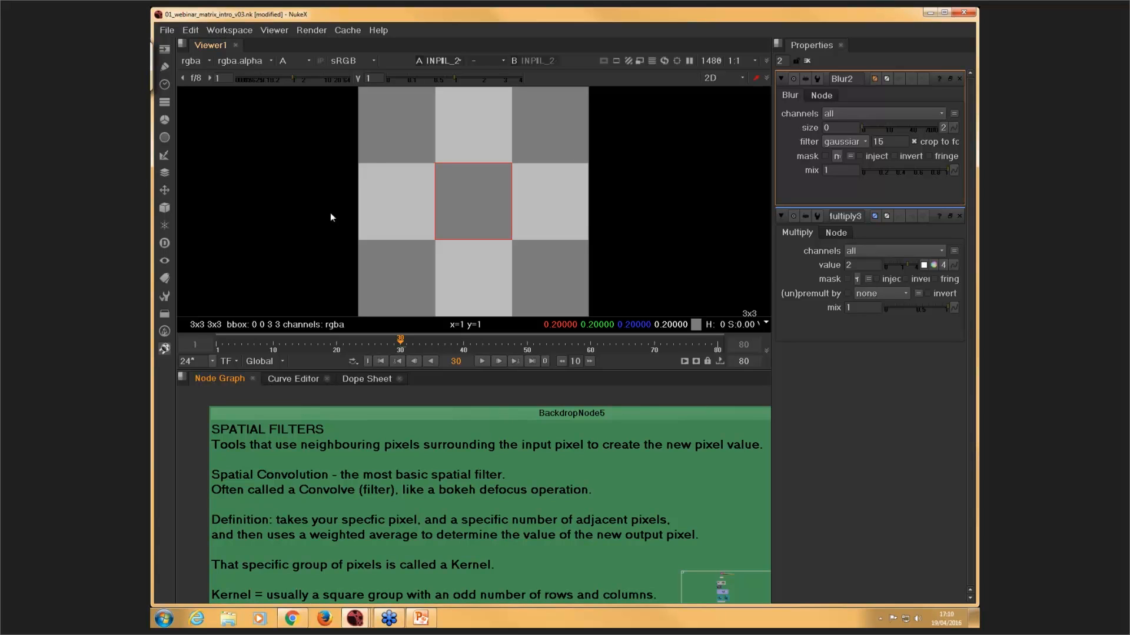
pyautogui.moveTo(467, 114)
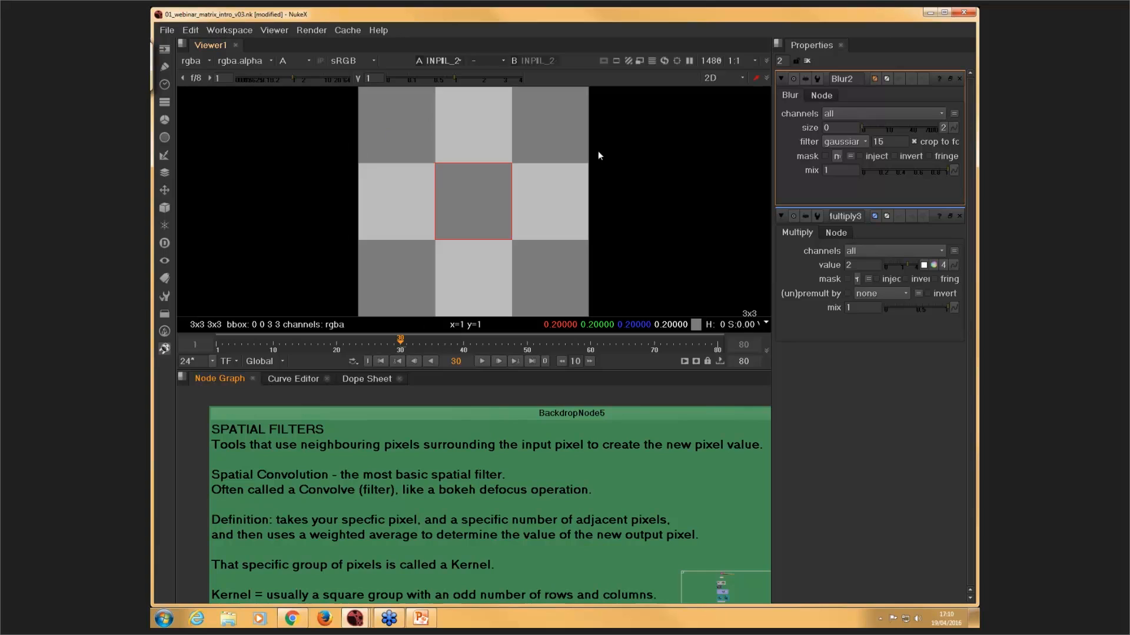
pyautogui.moveTo(475, 197)
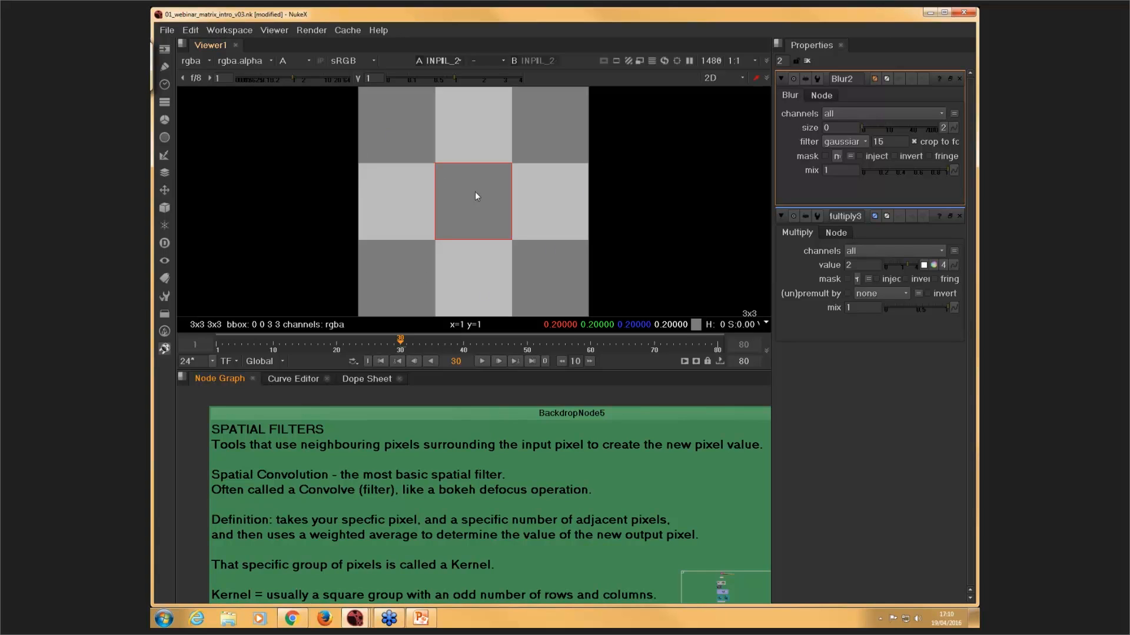
pyautogui.moveTo(474, 203)
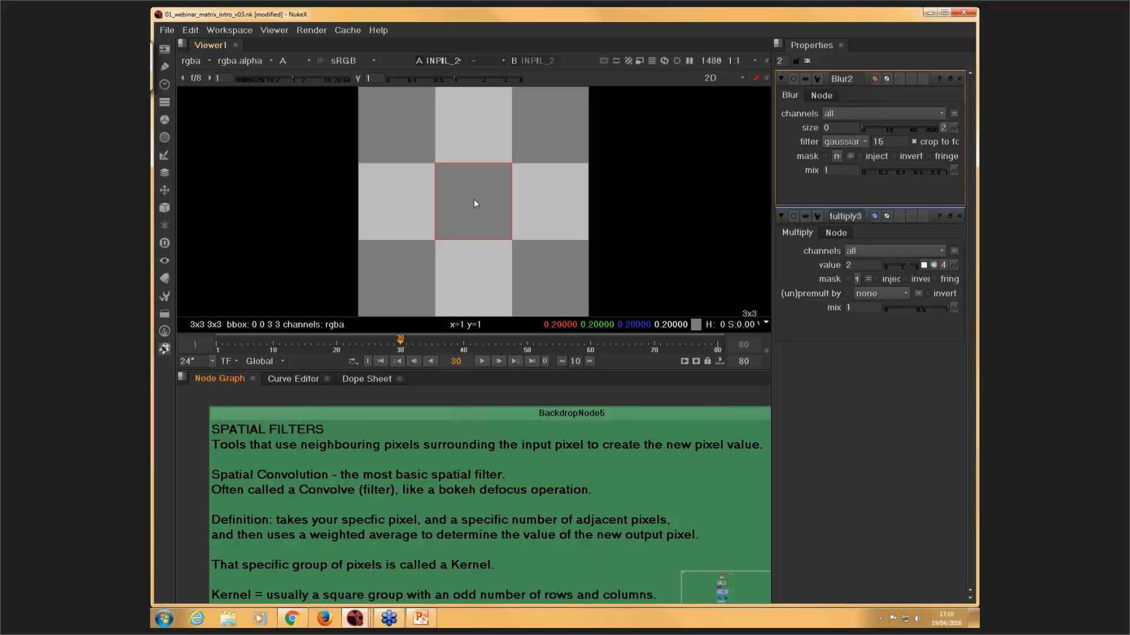
pyautogui.moveTo(428, 210)
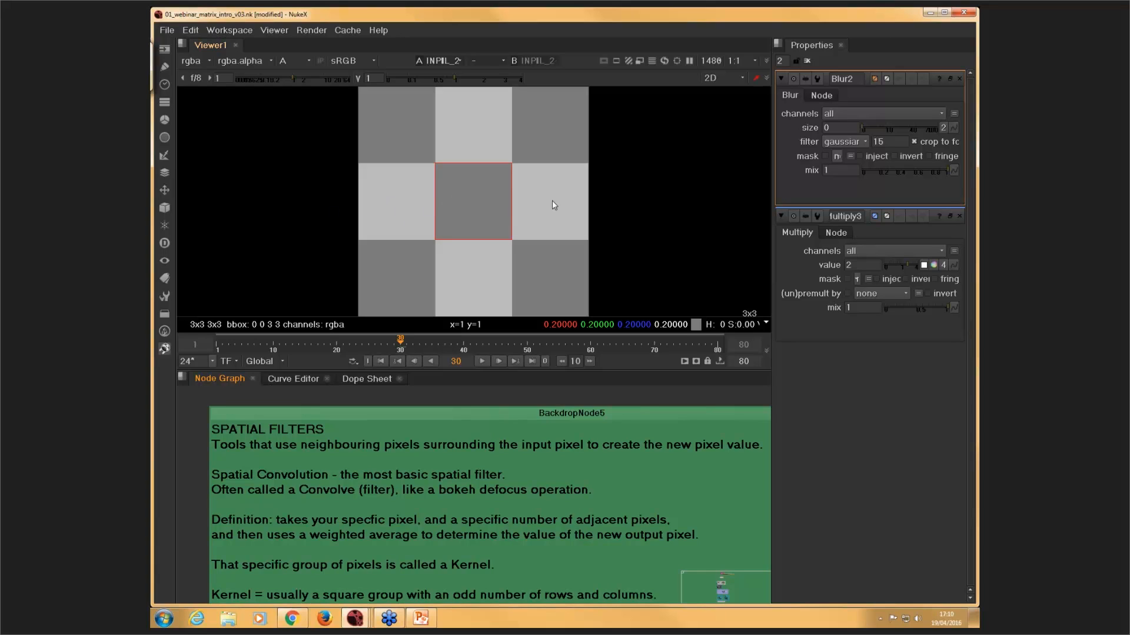
pyautogui.moveTo(454, 200)
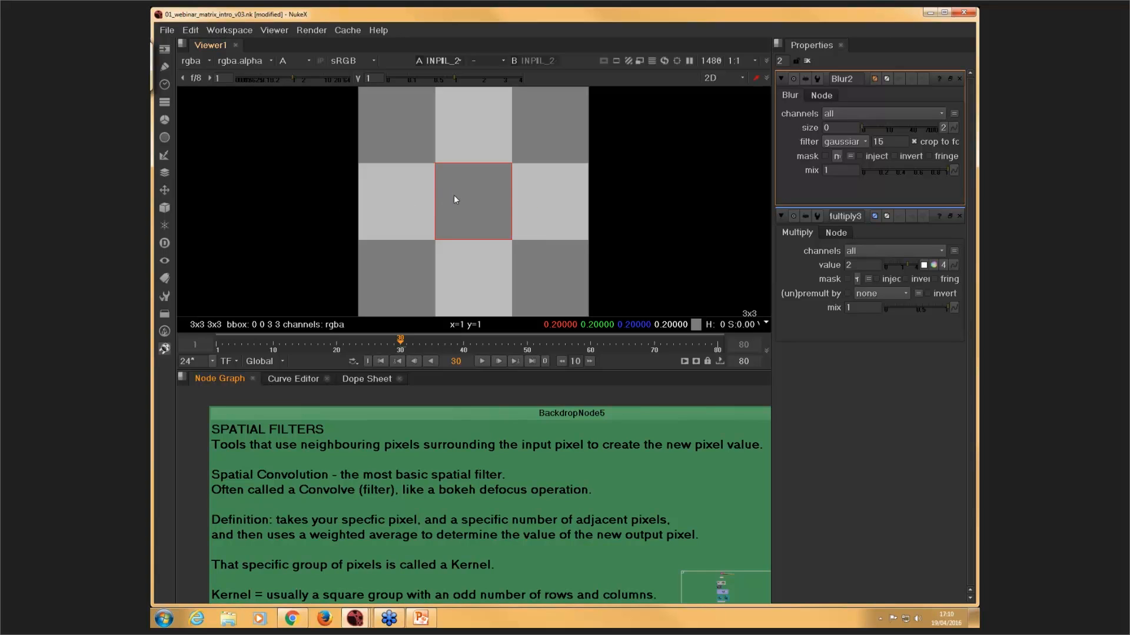
pyautogui.moveTo(744, 201)
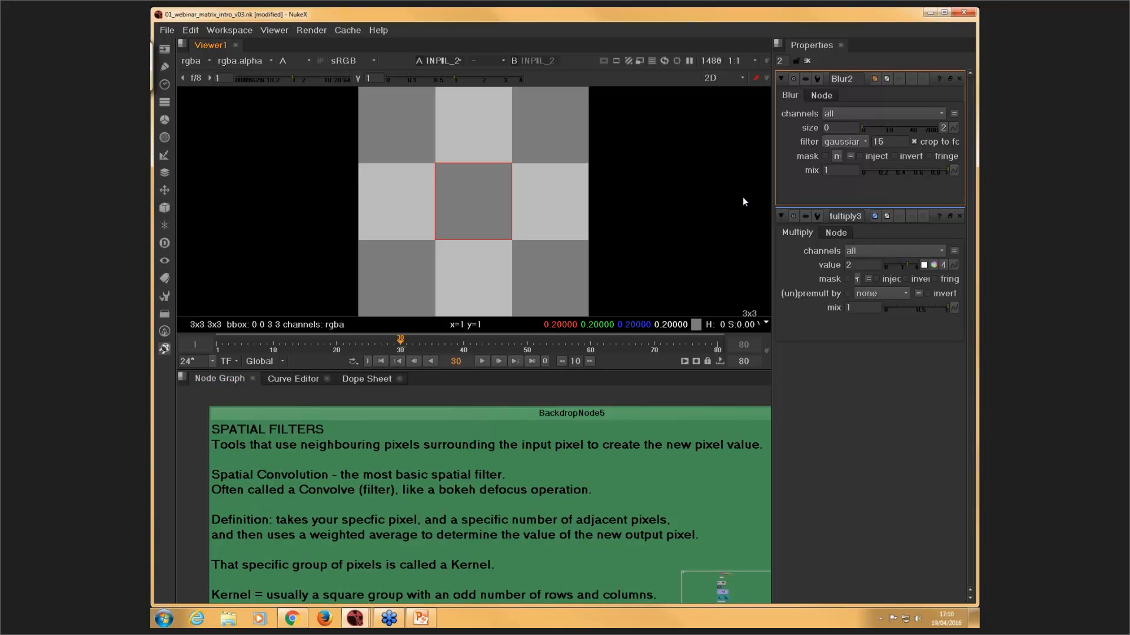
pyautogui.moveTo(375, 276)
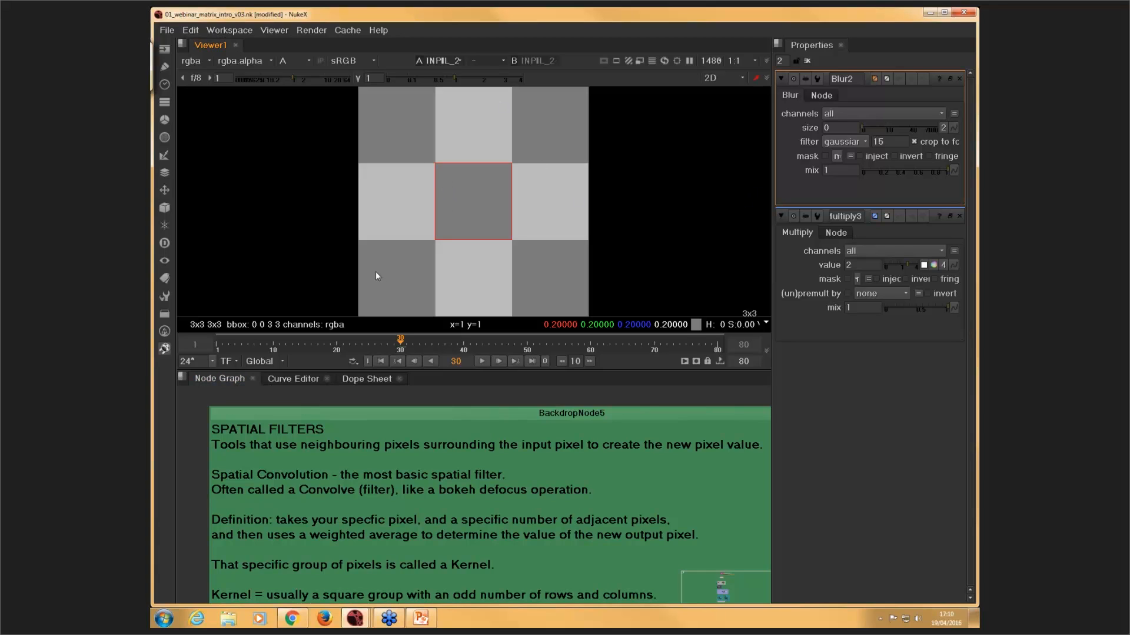
pyautogui.moveTo(479, 209)
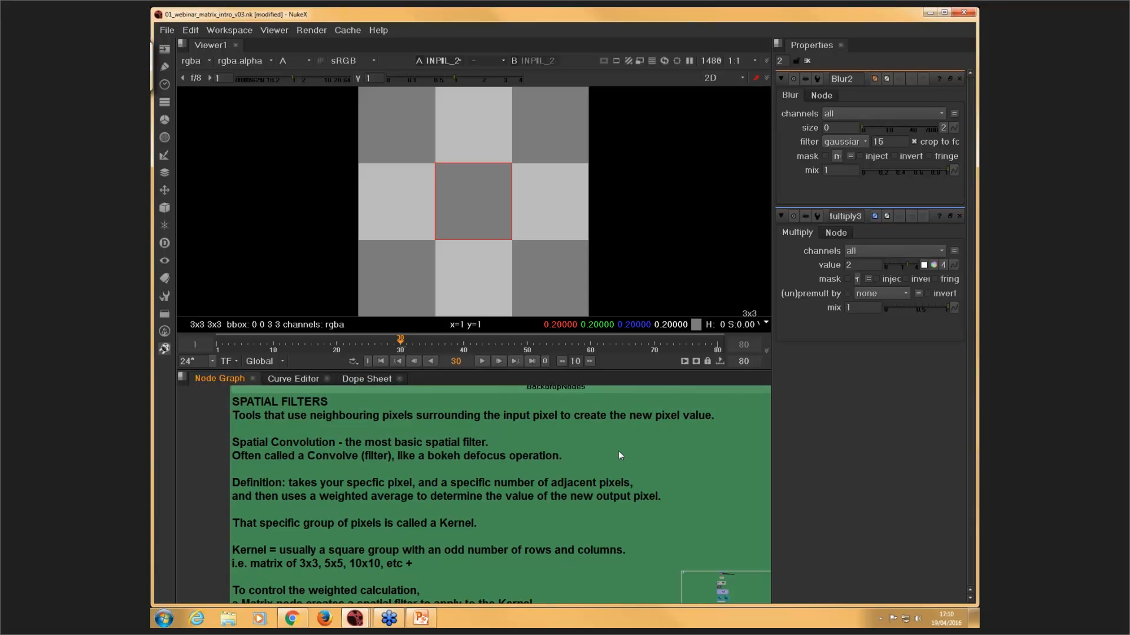
pyautogui.moveTo(384, 475)
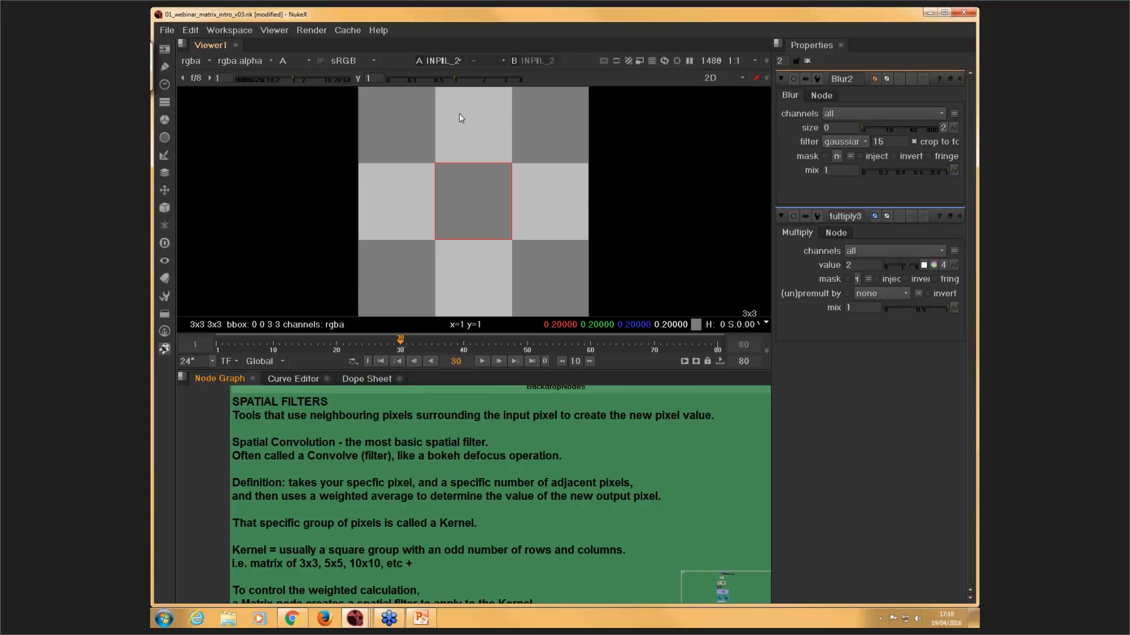
pyautogui.moveTo(470, 261)
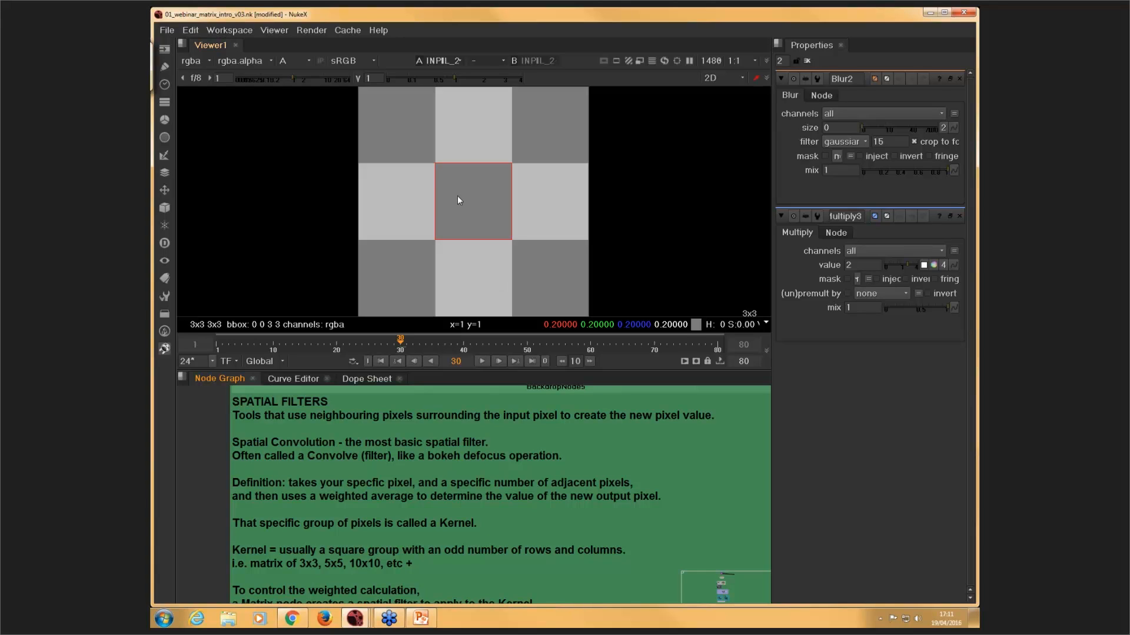
pyautogui.moveTo(749, 203)
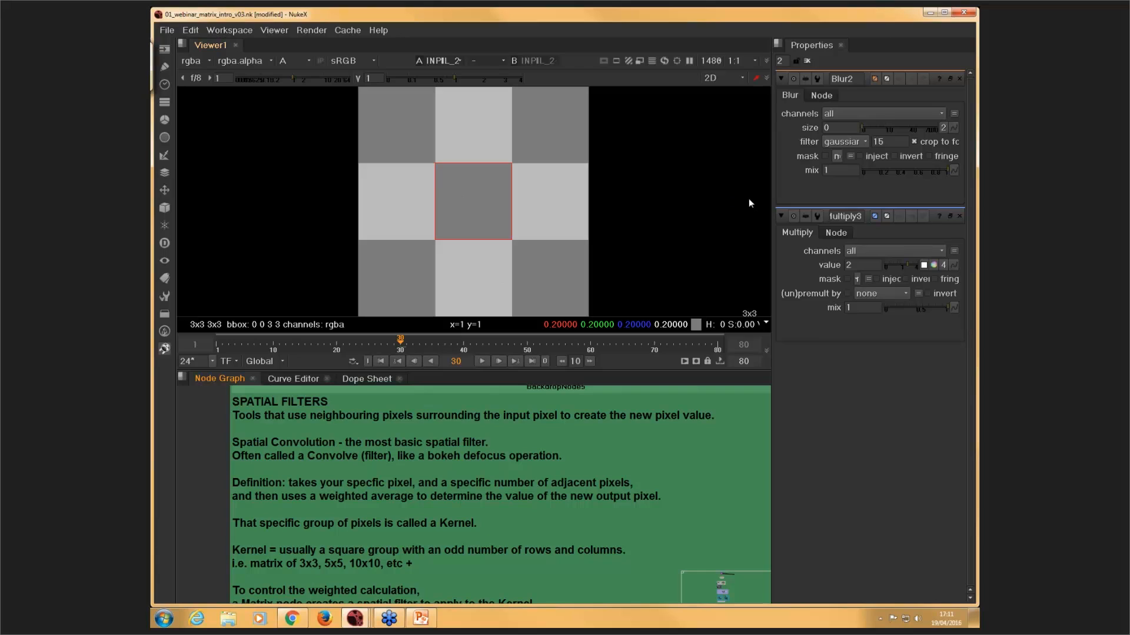
pyautogui.moveTo(458, 501)
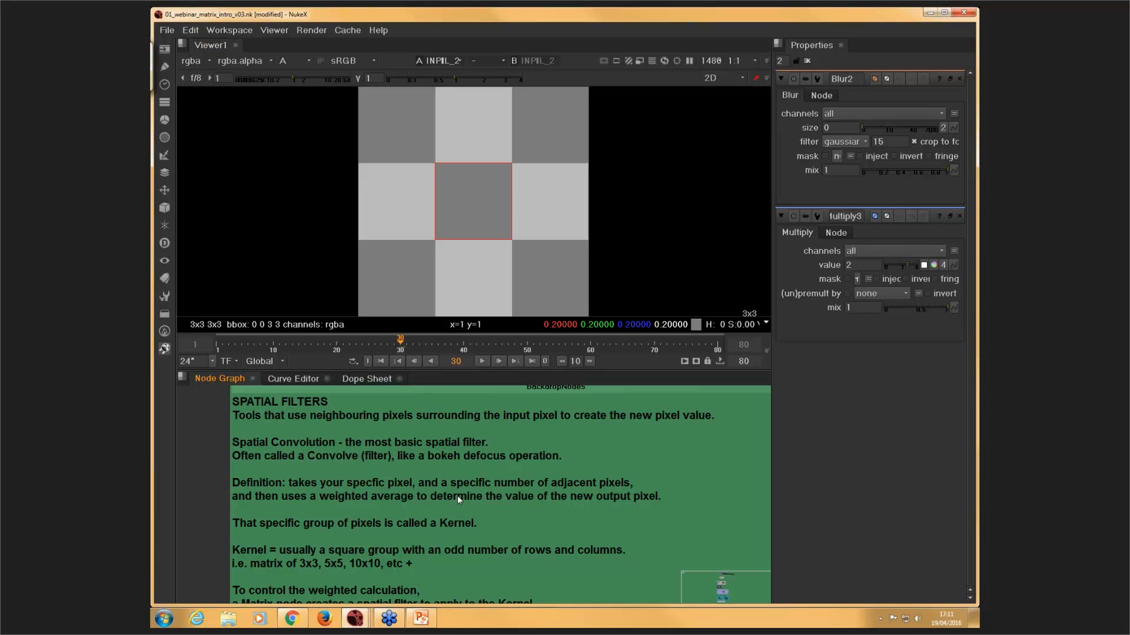
pyautogui.moveTo(582, 225)
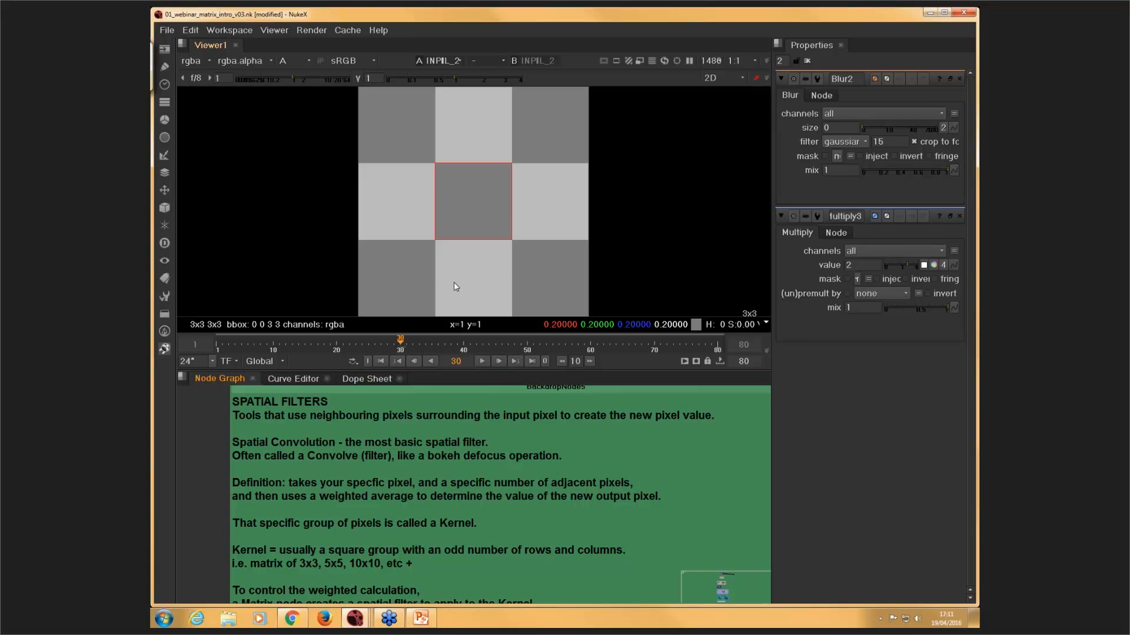
pyautogui.moveTo(545, 194)
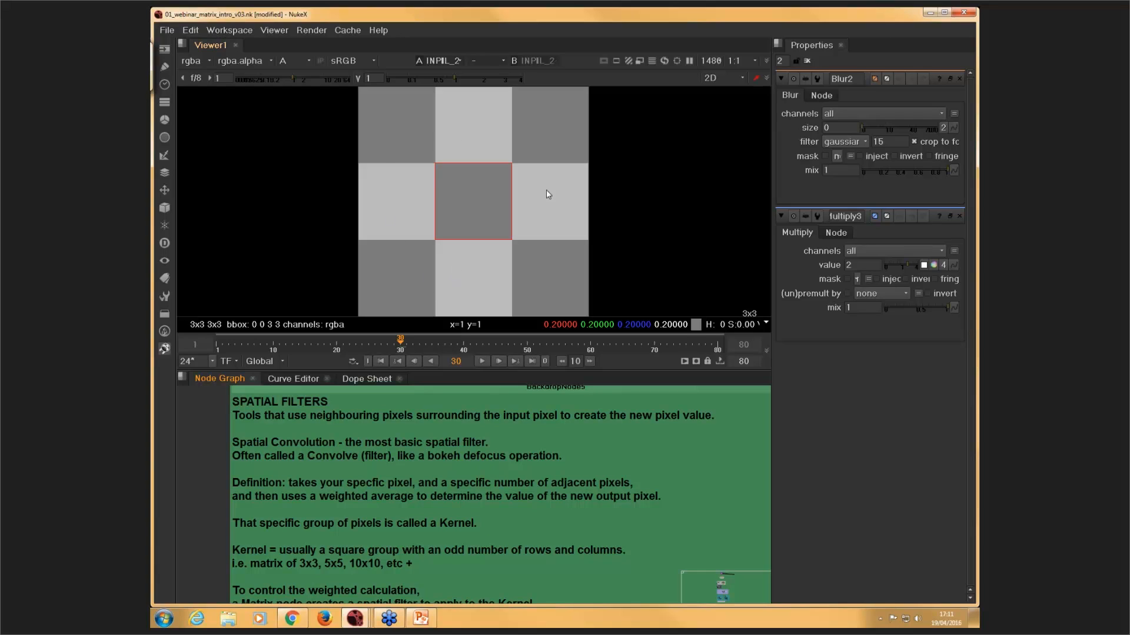
pyautogui.moveTo(437, 135)
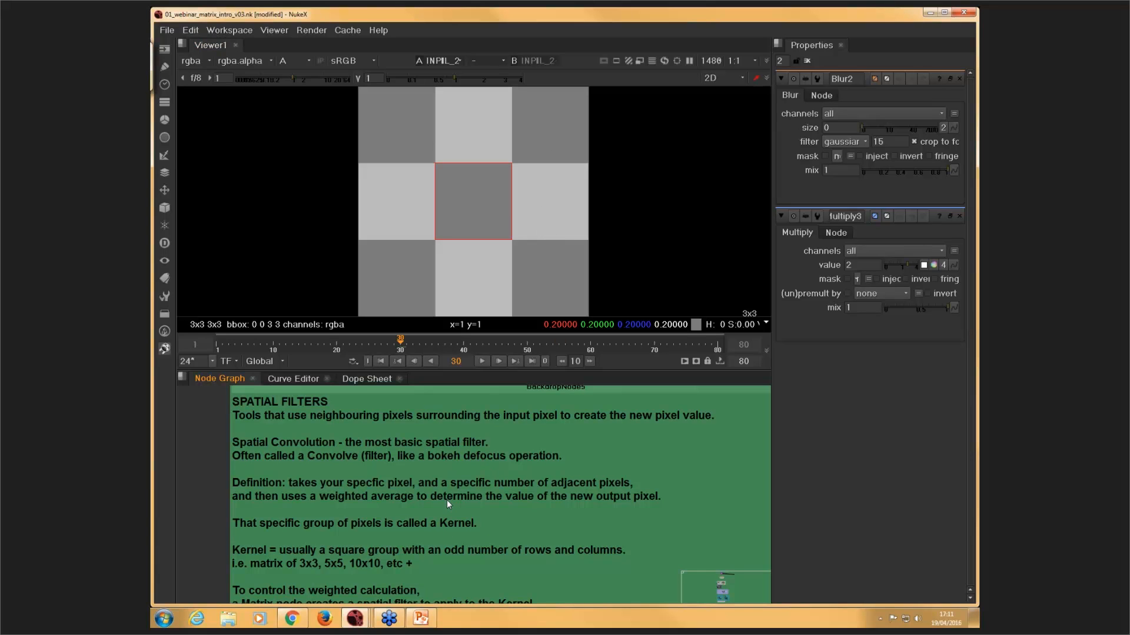
pyautogui.moveTo(339, 562)
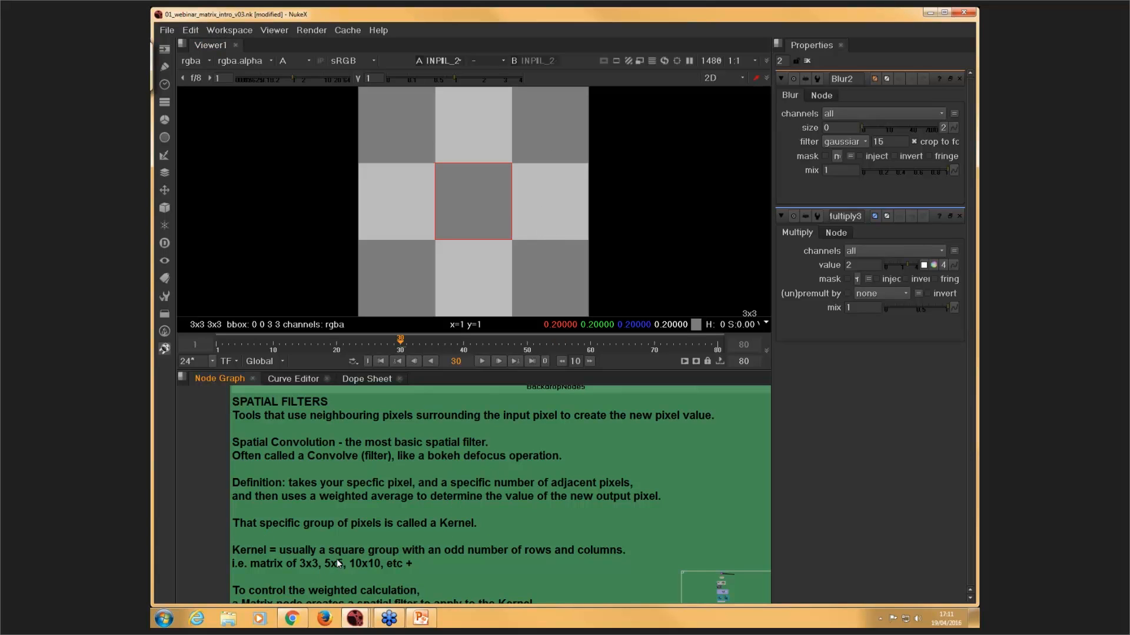
pyautogui.moveTo(361, 545)
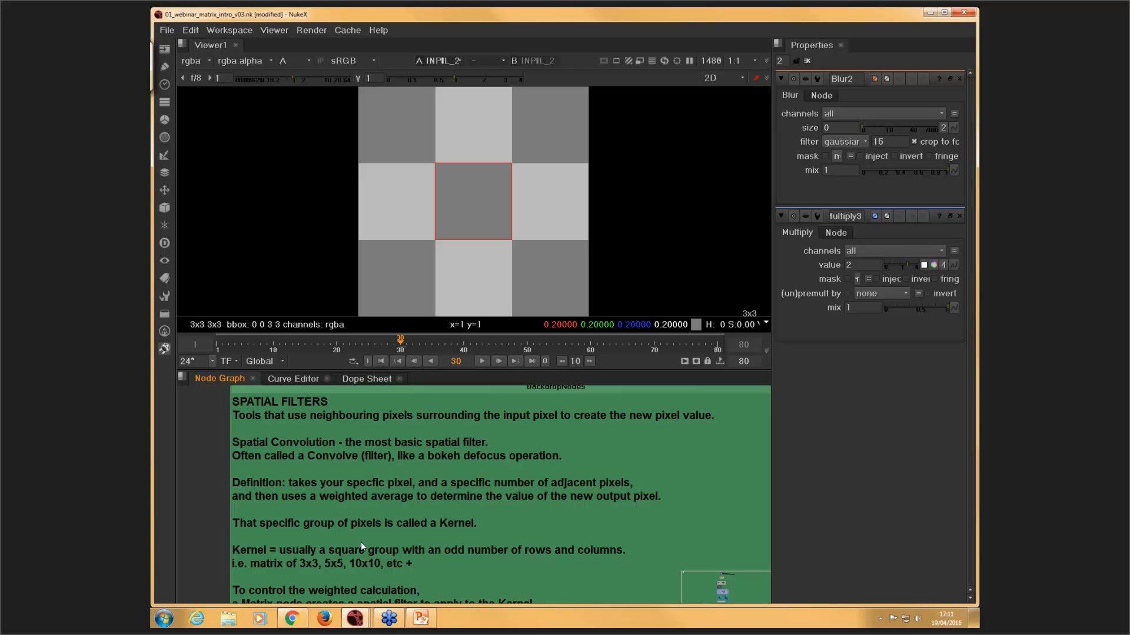
pyautogui.moveTo(447, 427)
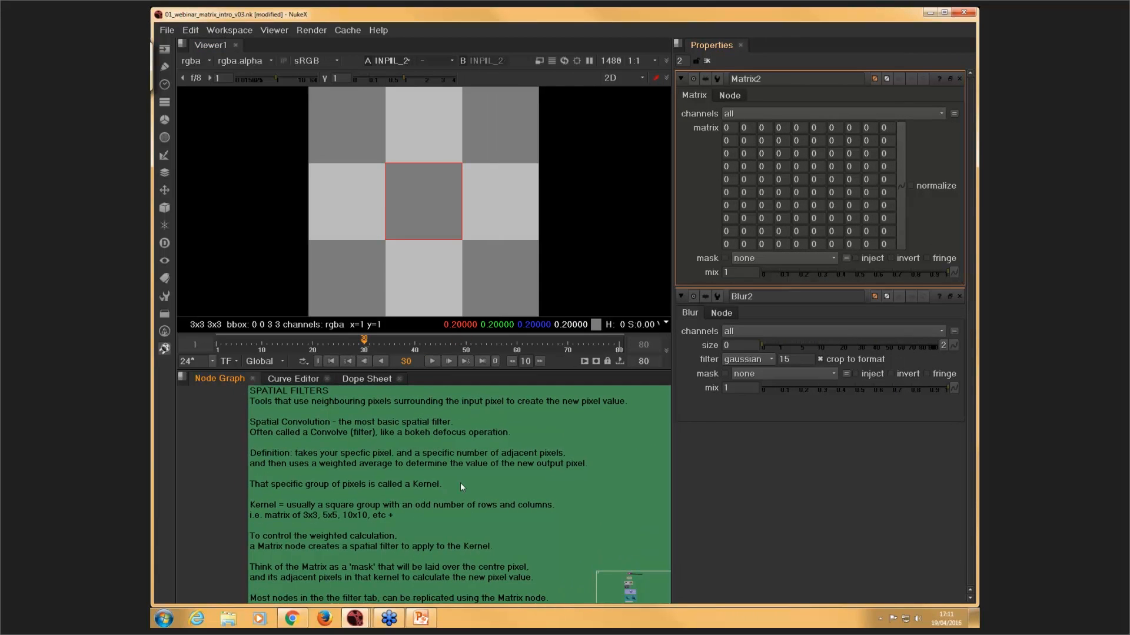
pyautogui.moveTo(461, 477)
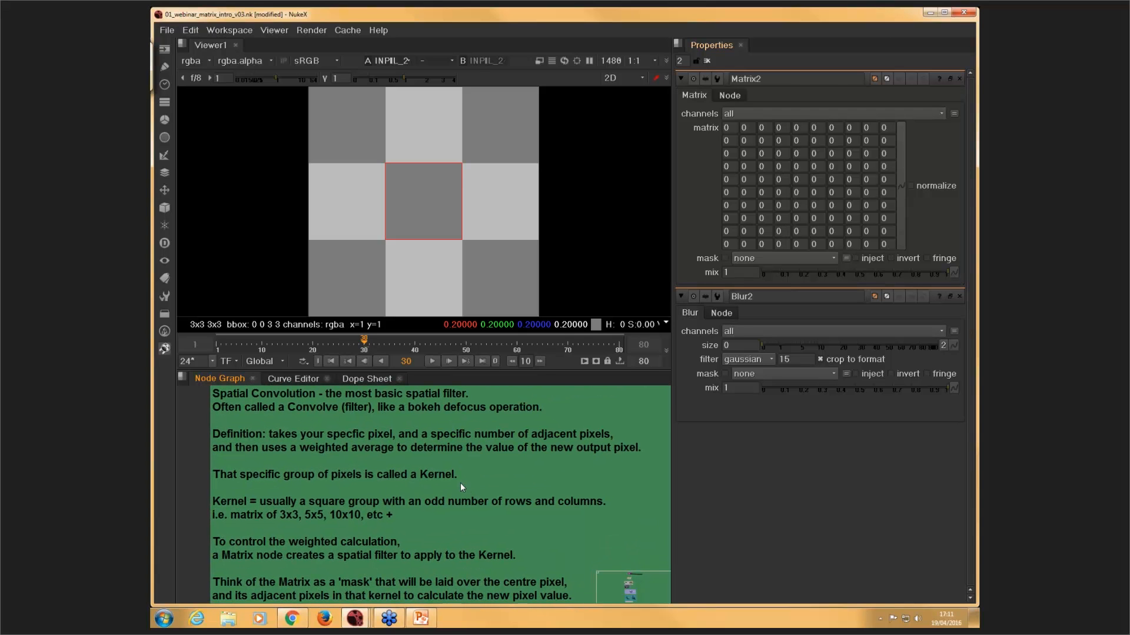
pyautogui.moveTo(886, 270)
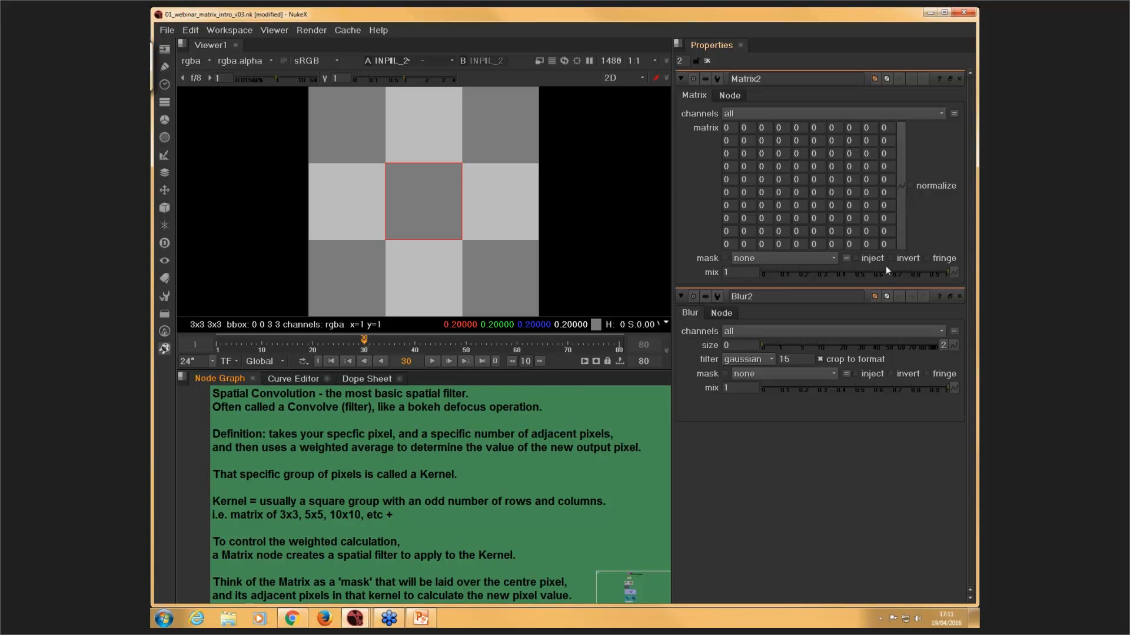
pyautogui.moveTo(596, 492)
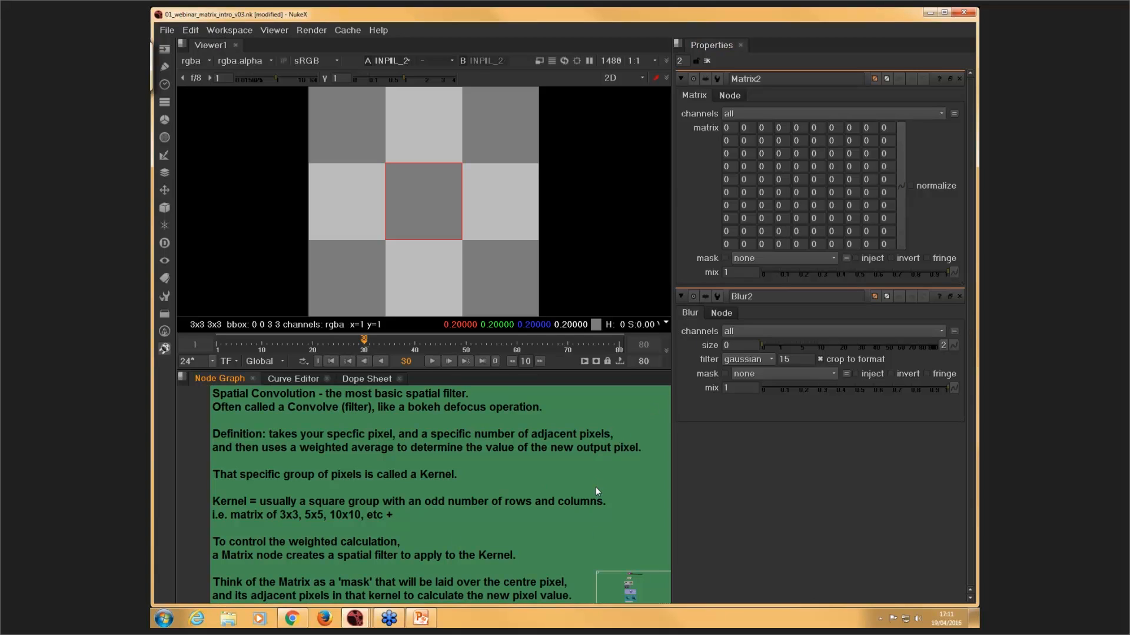